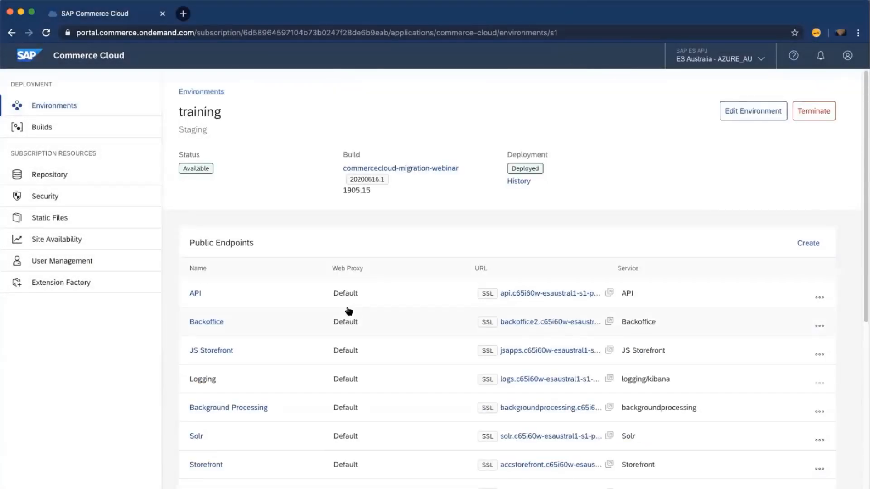
Launch Dynatrace from the environment's Monitoring link, view the Home dashboard, and return to the Dashboards list.
{"action": "scroll", "scroll_direction": "down", "scroll_amount": 3}
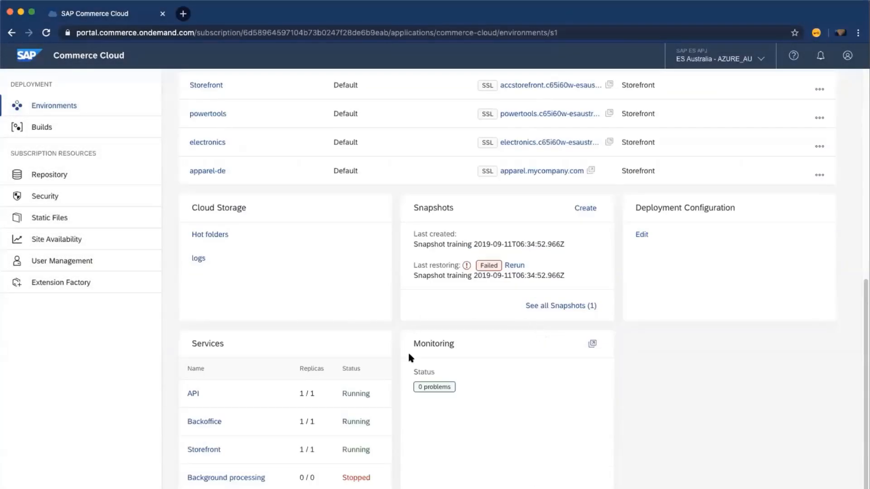
{"action": "mouse_move", "coordinate": [532, 348]}
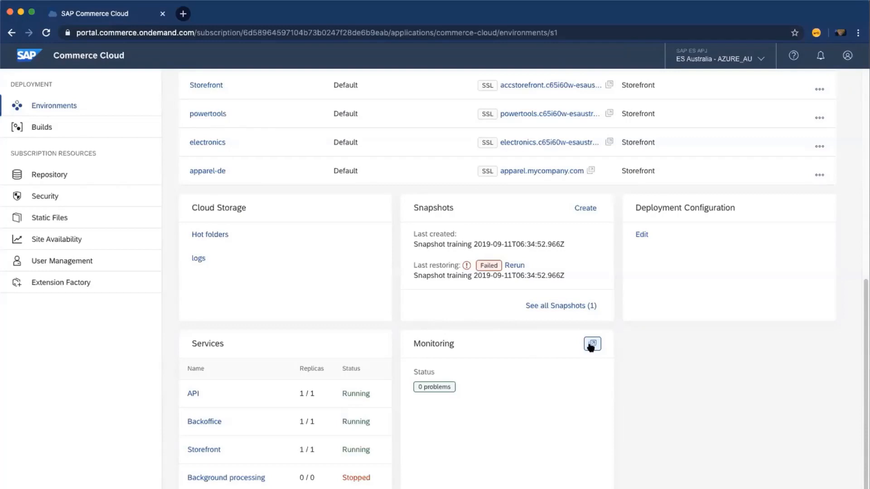
{"action": "mouse_move", "coordinate": [442, 387]}
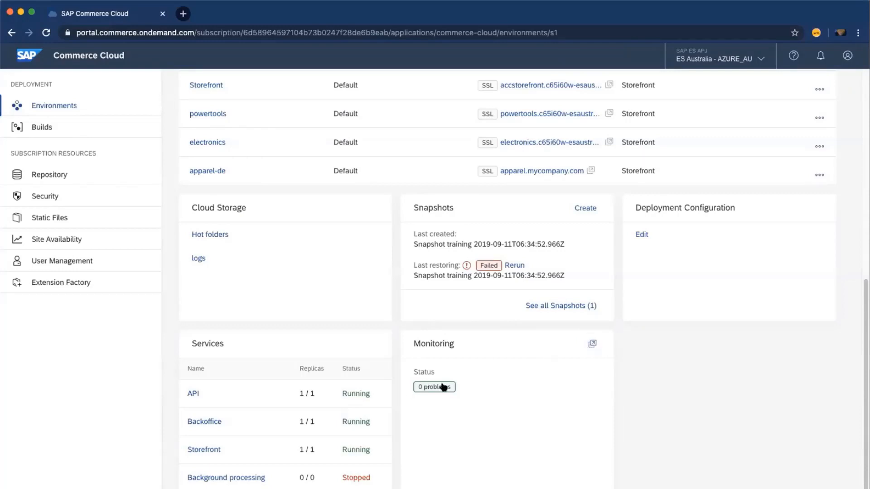
{"action": "mouse_move", "coordinate": [499, 407]}
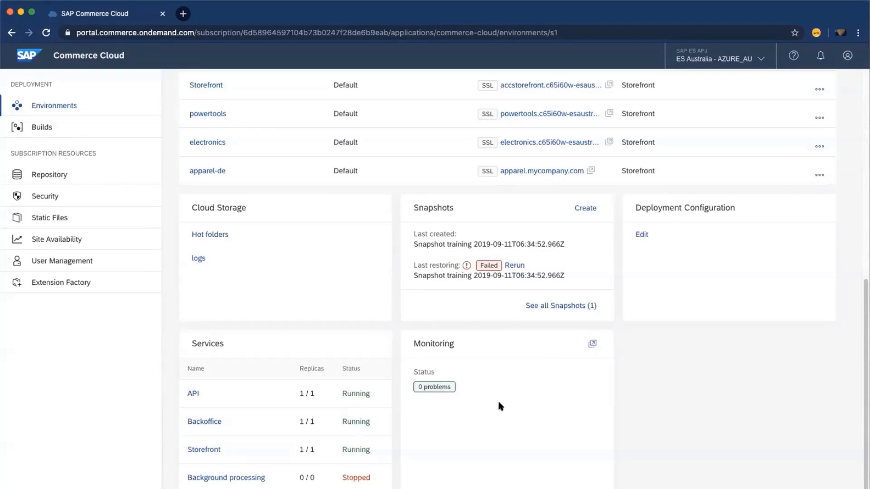
{"action": "mouse_move", "coordinate": [471, 370]}
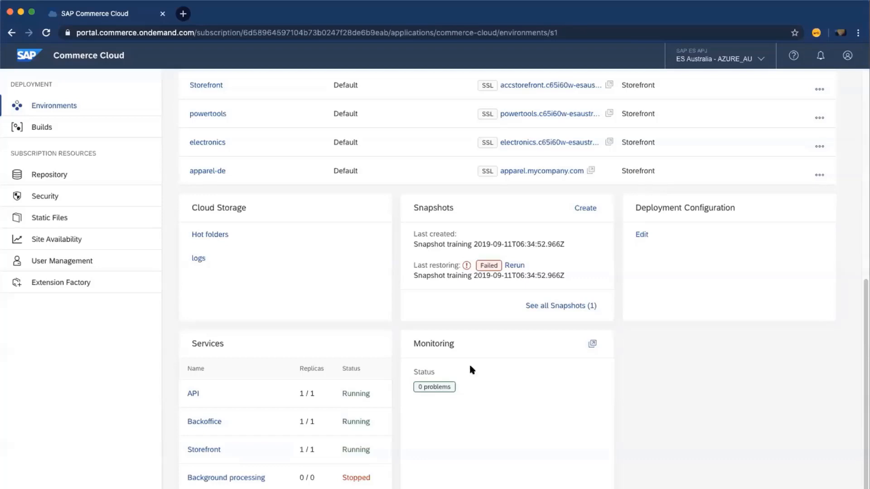
{"action": "mouse_move", "coordinate": [419, 399]}
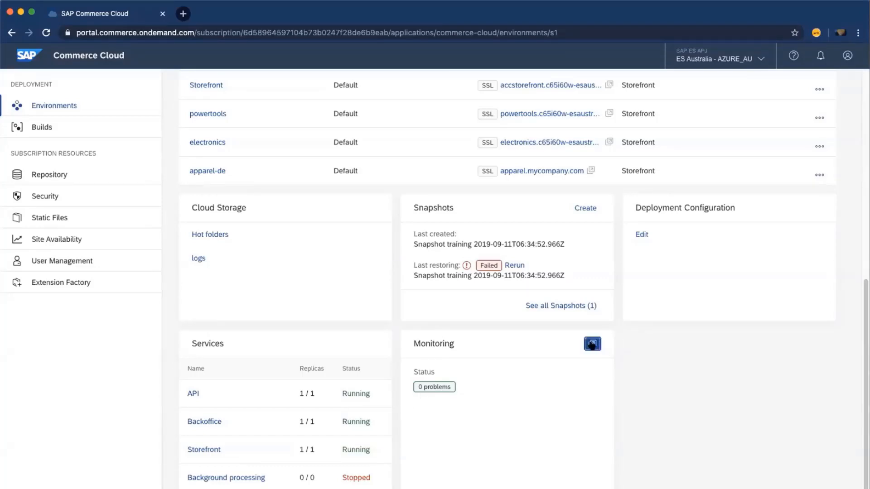
{"action": "left_click", "coordinate": [591, 345]}
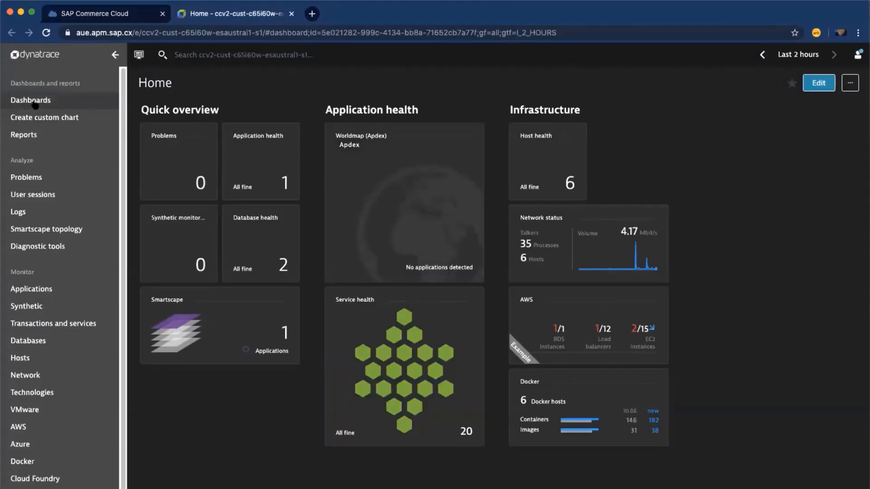
{"action": "left_click", "coordinate": [31, 100]}
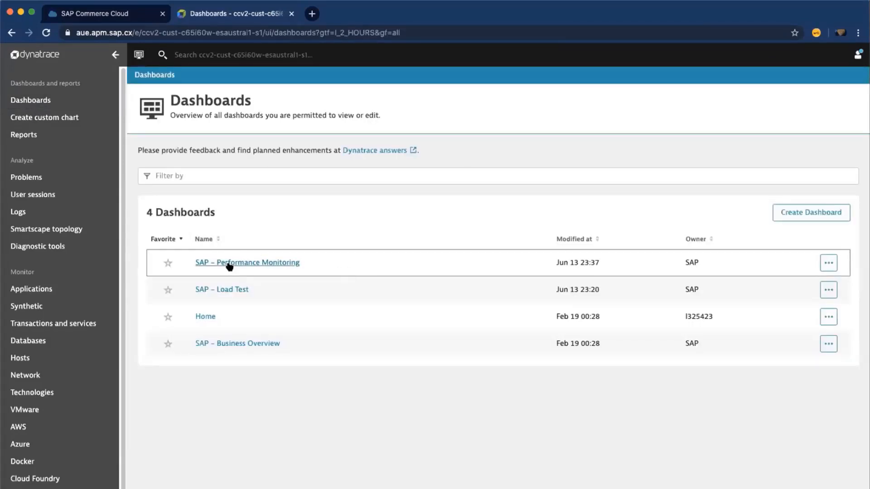
{"action": "mouse_move", "coordinate": [222, 289]}
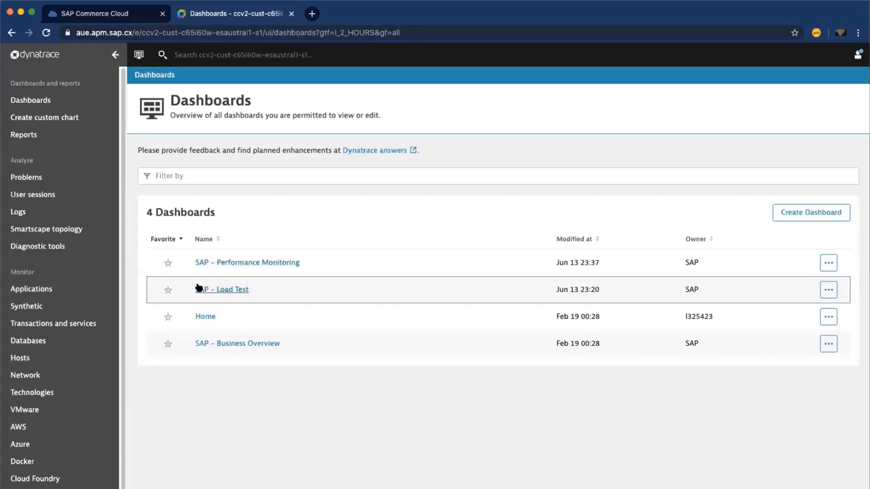
{"action": "left_click", "coordinate": [222, 289]}
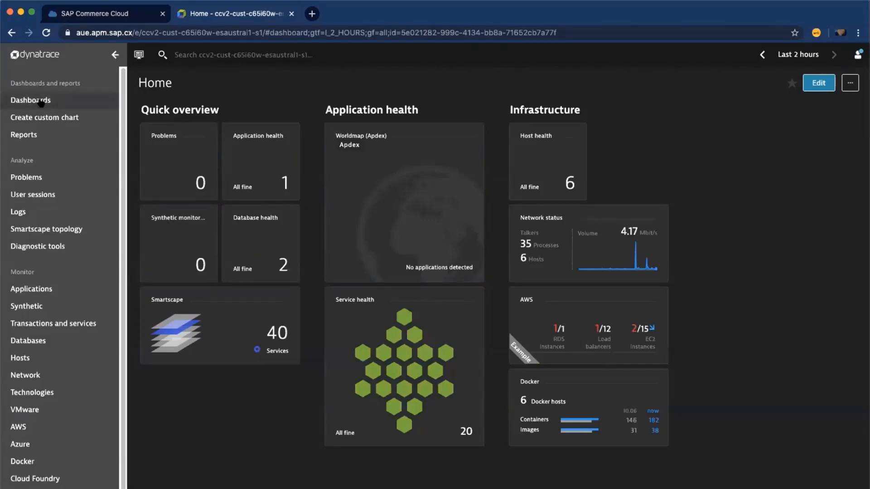
{"action": "left_click", "coordinate": [31, 100]}
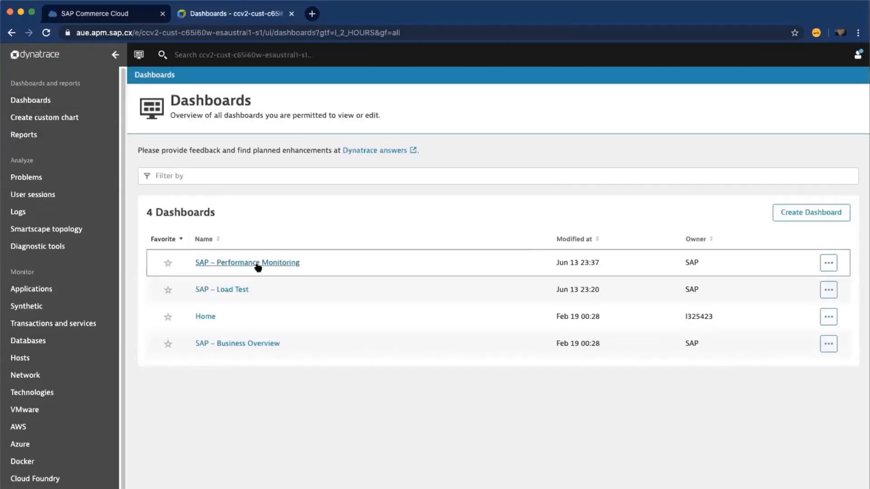
Review the SAP - Performance Monitoring dashboard's HTTP services, DB, load balancing and host charts.
{"action": "left_click", "coordinate": [247, 263]}
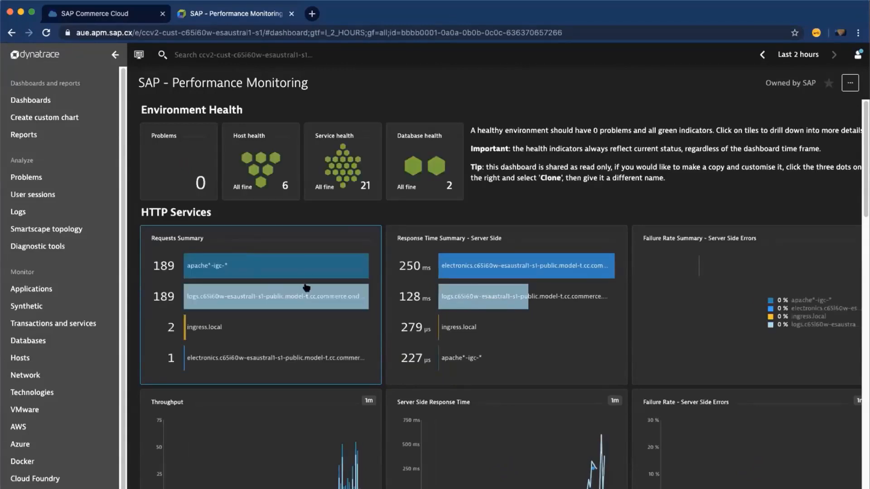
{"action": "scroll", "scroll_direction": "down", "scroll_amount": 3}
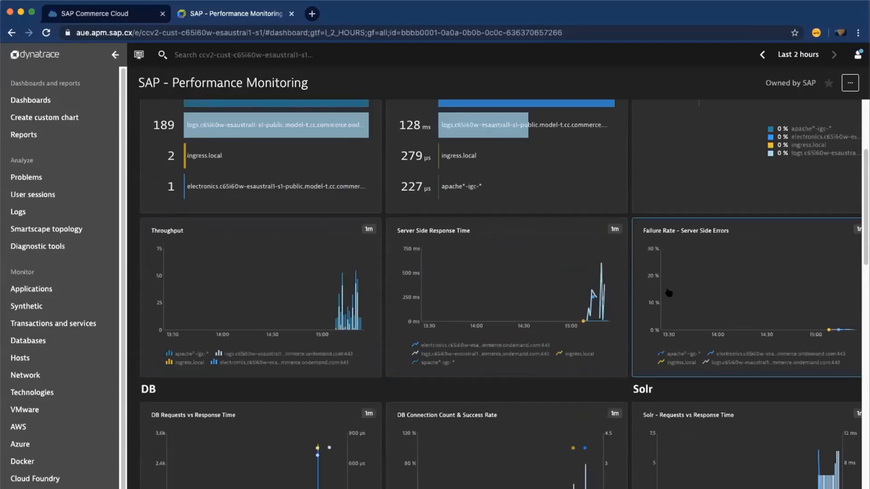
{"action": "scroll", "scroll_direction": "down", "scroll_amount": 3}
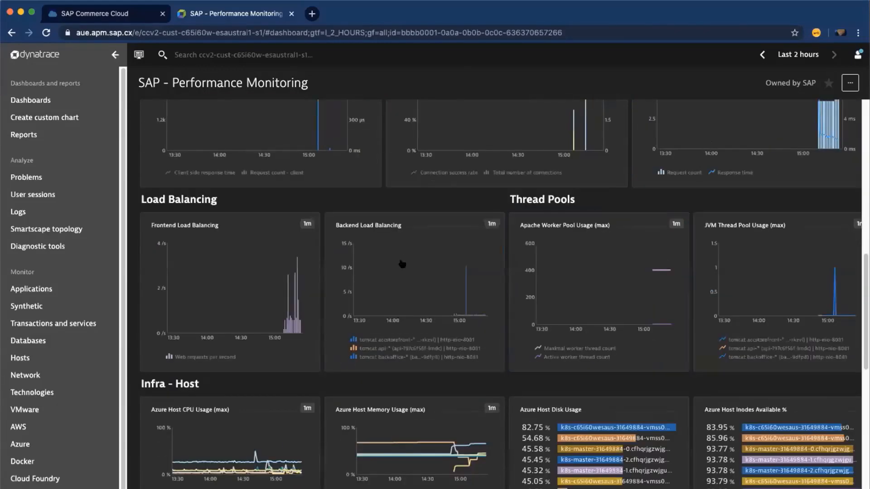
{"action": "scroll", "scroll_direction": "down", "scroll_amount": 3}
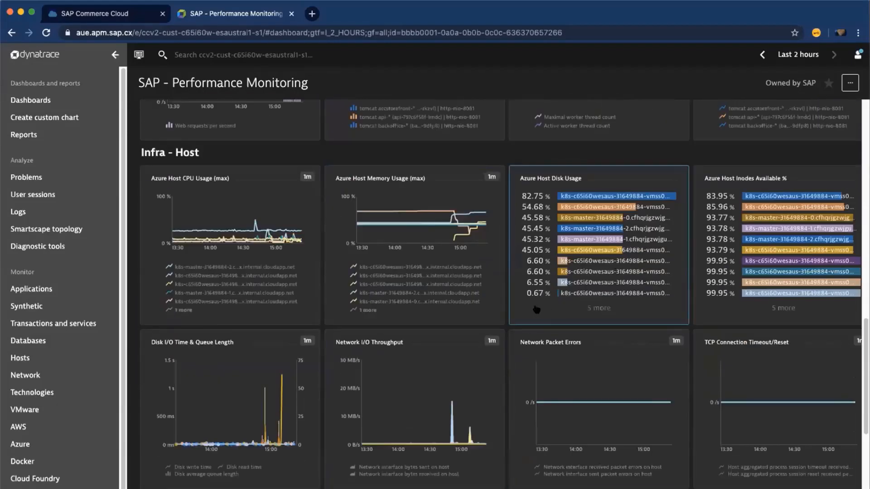
{"action": "scroll", "scroll_direction": "down", "scroll_amount": 3}
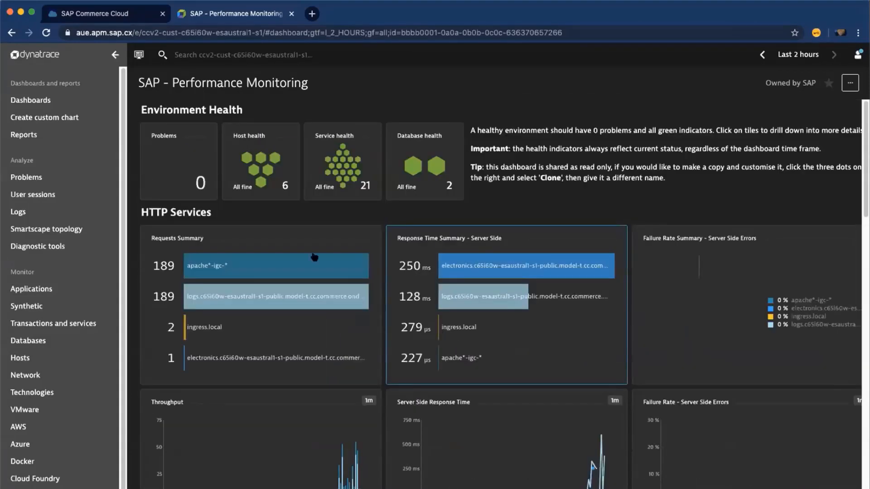
{"action": "scroll", "scroll_direction": "down", "scroll_amount": 3}
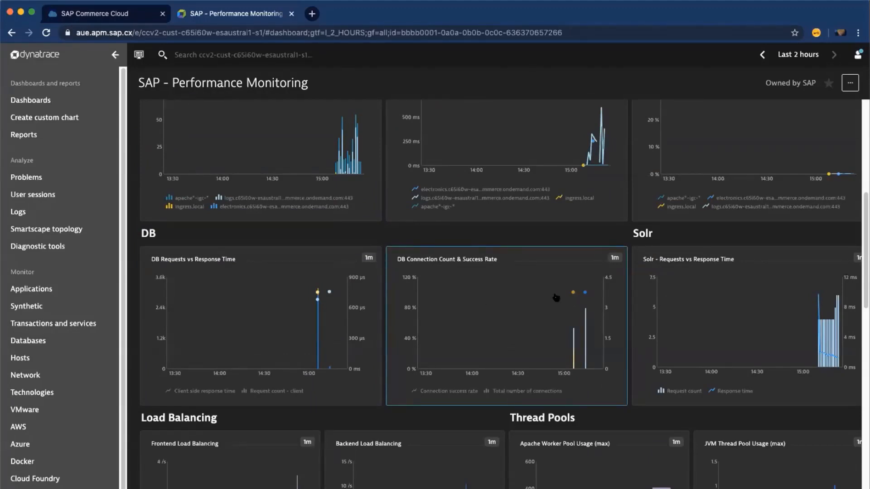
{"action": "mouse_move", "coordinate": [331, 307]}
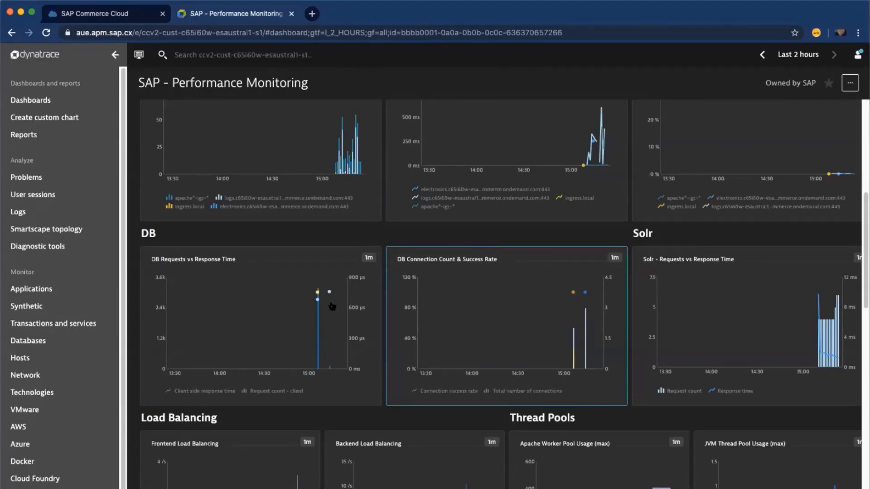
{"action": "mouse_move", "coordinate": [361, 221]}
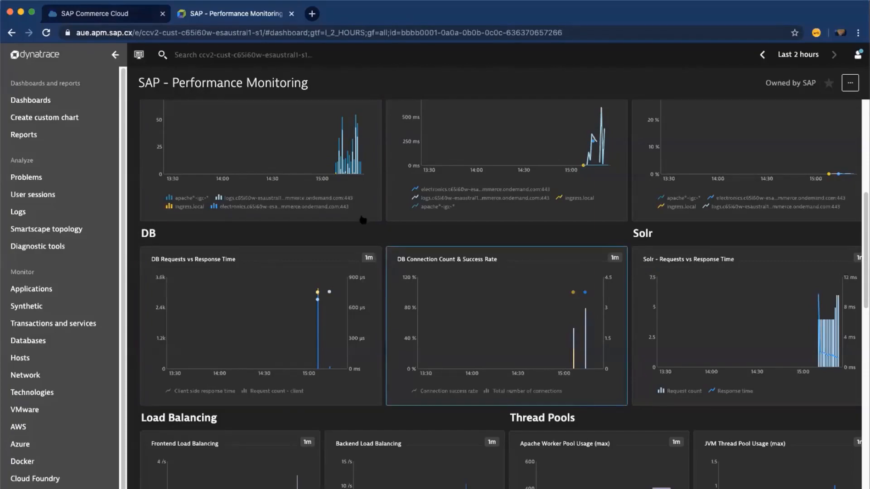
{"action": "left_click", "coordinate": [105, 14]}
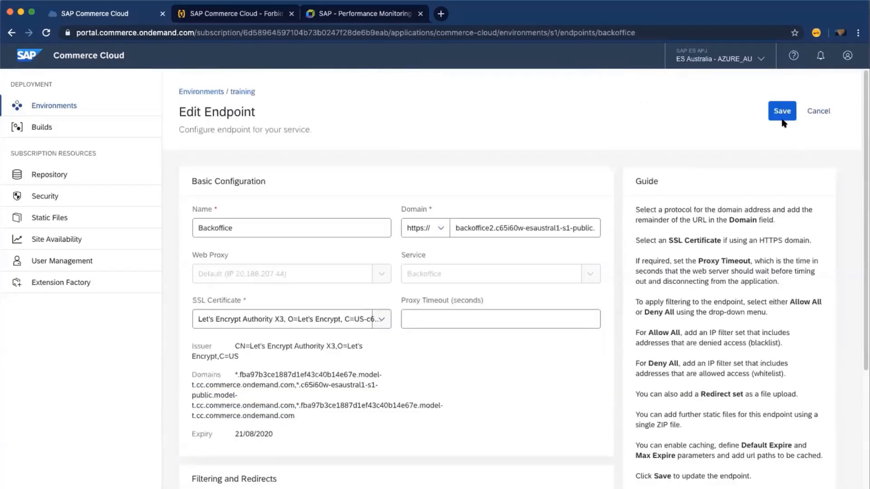
Save the Backoffice endpoint configuration in SAP Commerce Cloud.
{"action": "left_click", "coordinate": [782, 111]}
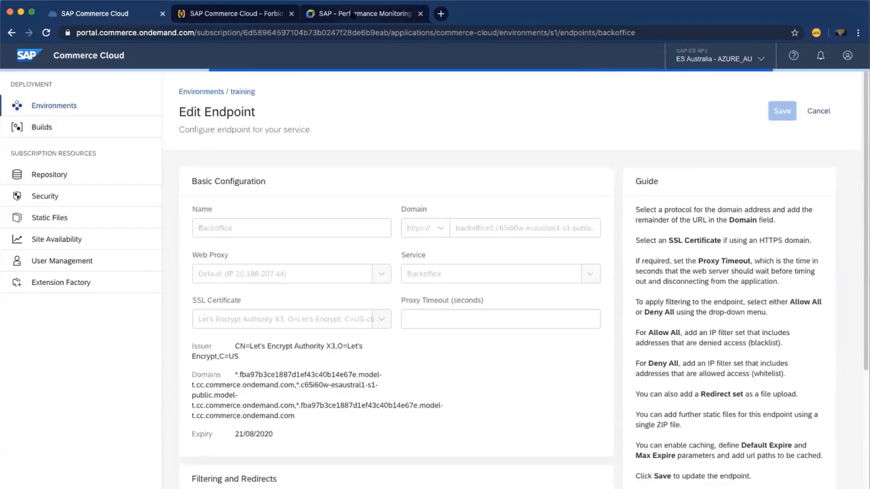
Return to the Performance Monitoring dashboard and review its Load Balancing and thread pool charts.
{"action": "left_click", "coordinate": [364, 14]}
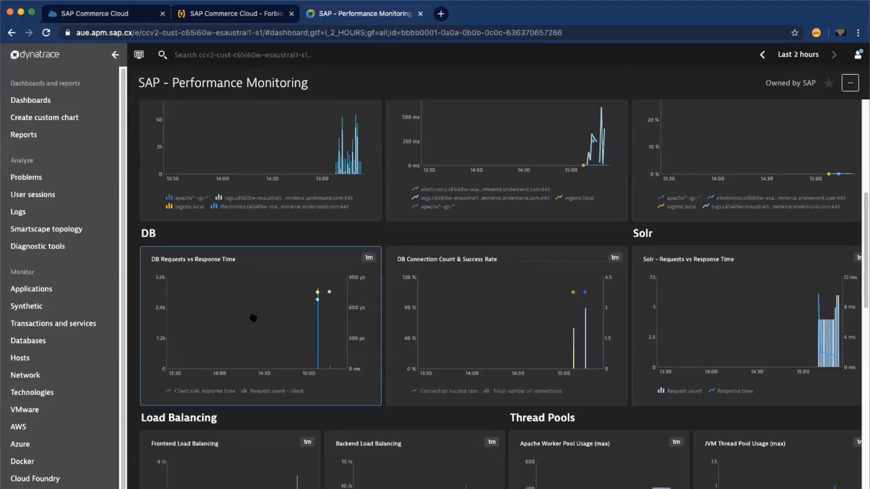
{"action": "scroll", "scroll_direction": "down", "scroll_amount": 3}
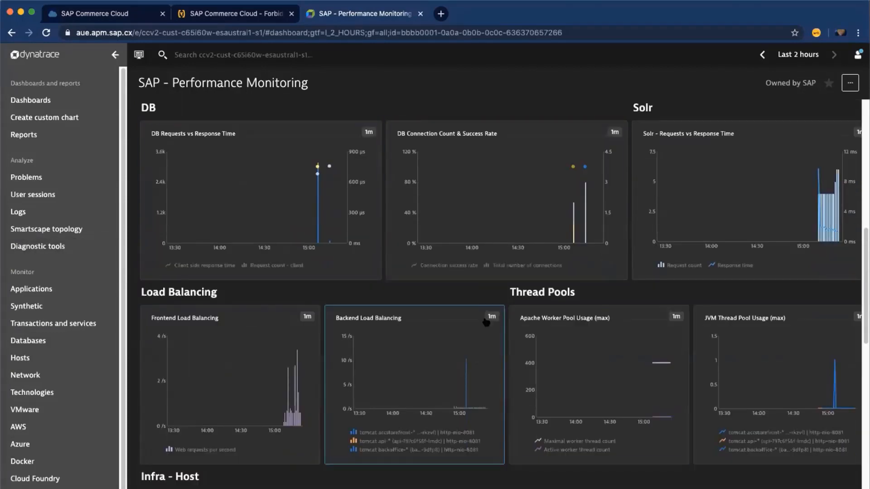
{"action": "mouse_move", "coordinate": [490, 372]}
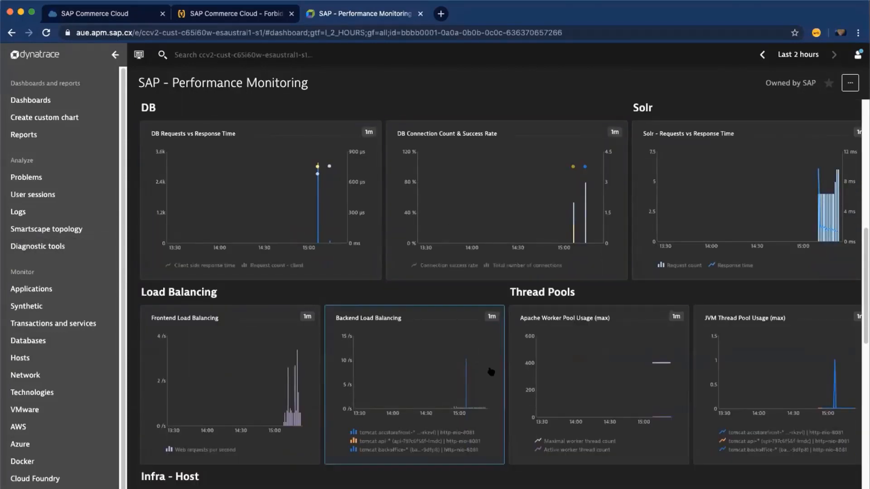
{"action": "scroll", "scroll_direction": "down", "scroll_amount": 3}
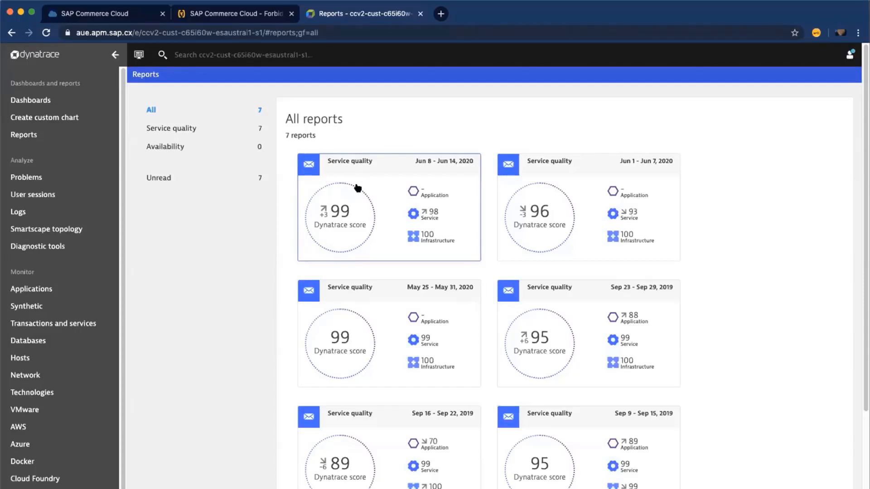
{"action": "mouse_move", "coordinate": [113, 191]}
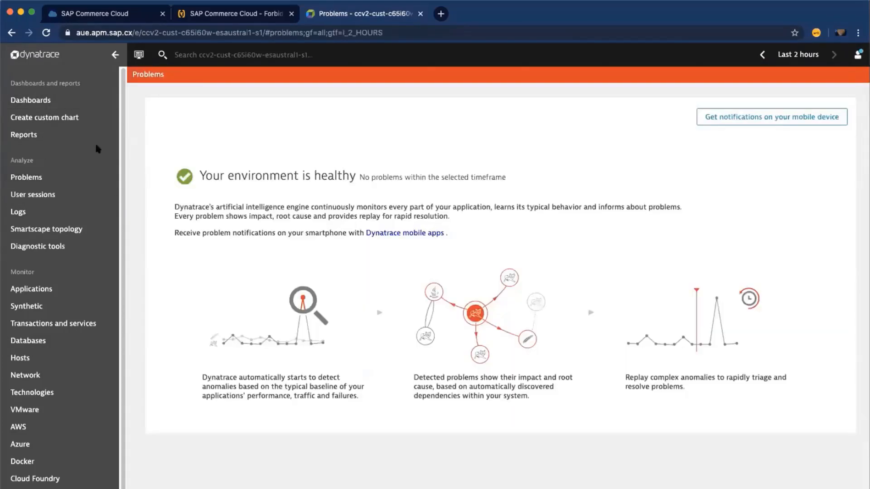
{"action": "mouse_move", "coordinate": [107, 176]}
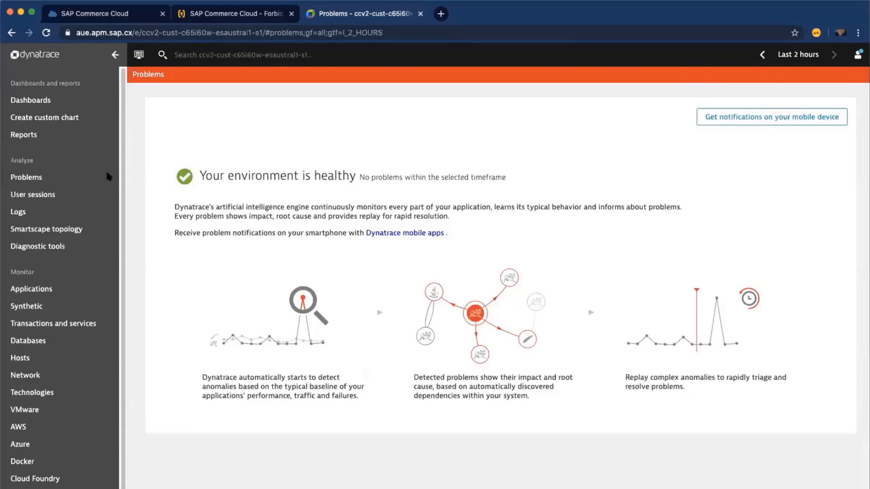
{"action": "mouse_move", "coordinate": [223, 201]}
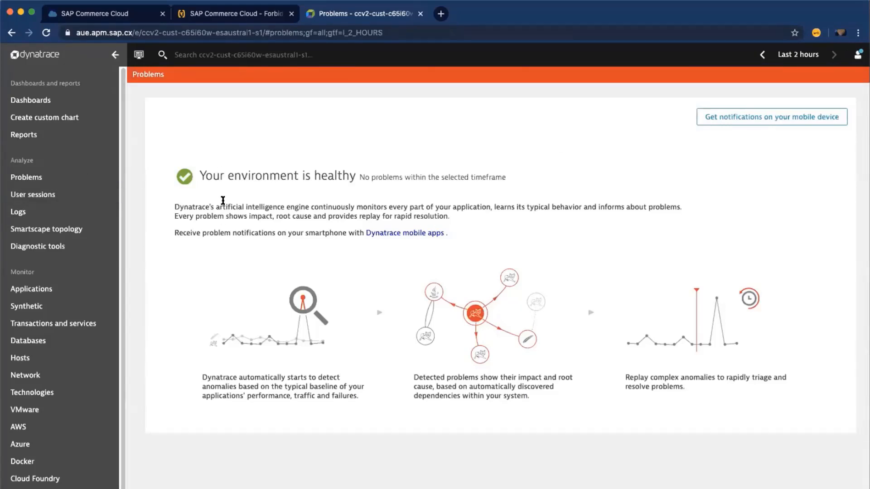
{"action": "mouse_move", "coordinate": [265, 204]}
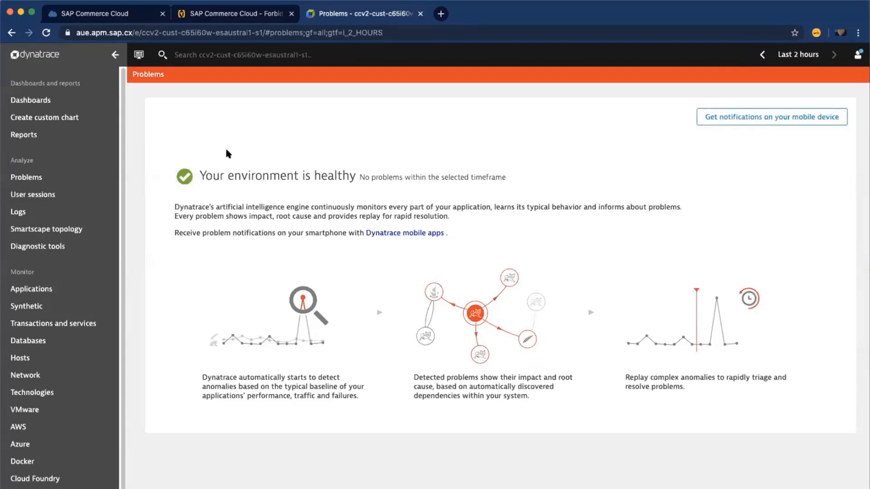
{"action": "left_click", "coordinate": [797, 54]}
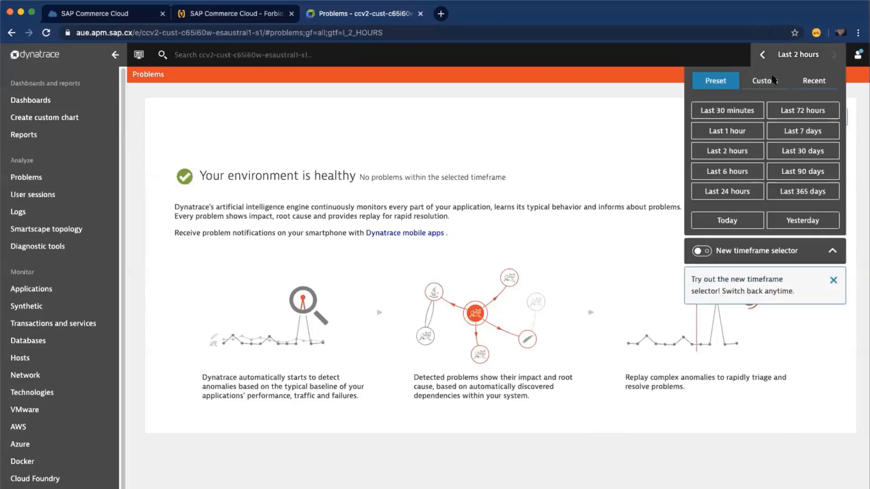
{"action": "left_click", "coordinate": [726, 172]}
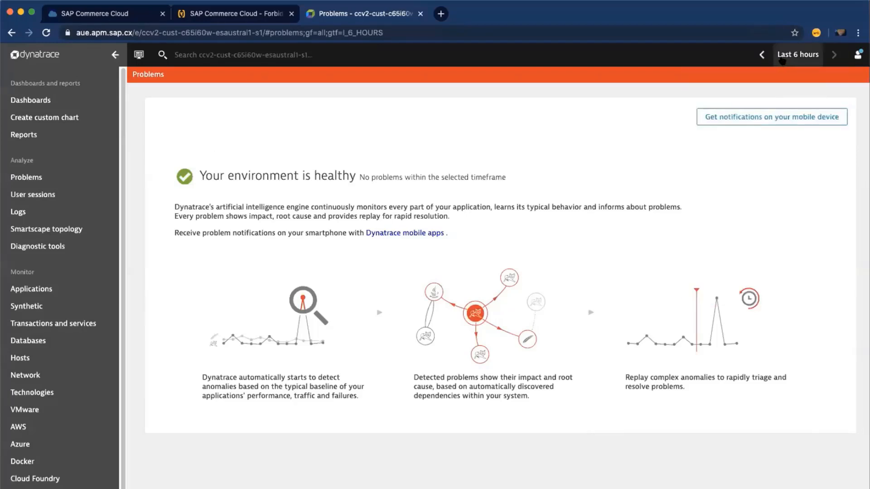
{"action": "left_click", "coordinate": [798, 55]}
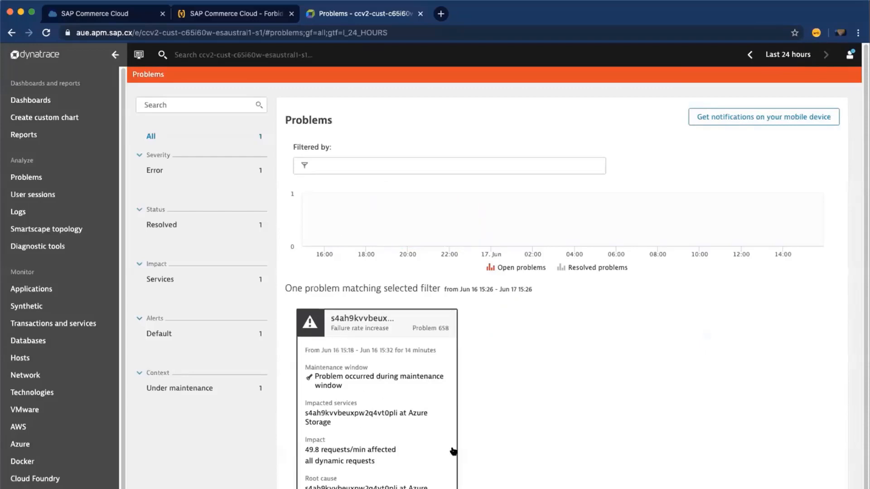
{"action": "scroll", "scroll_direction": "down", "scroll_amount": 3}
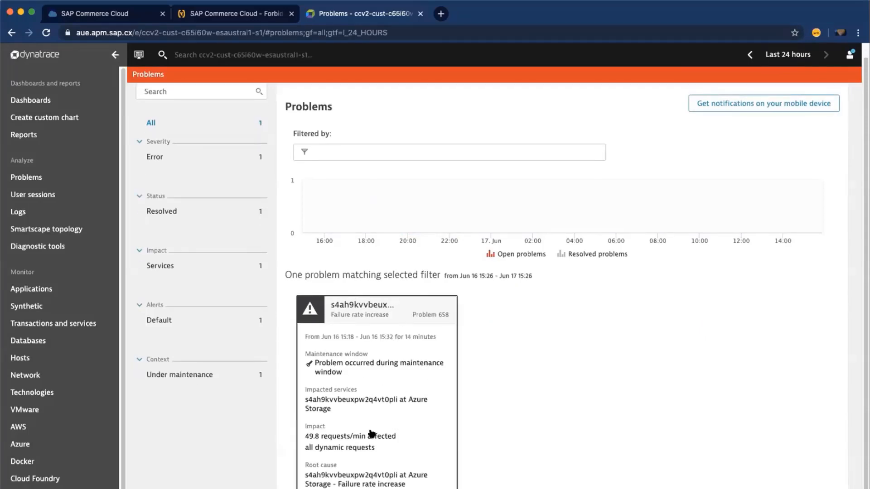
{"action": "mouse_move", "coordinate": [359, 382]}
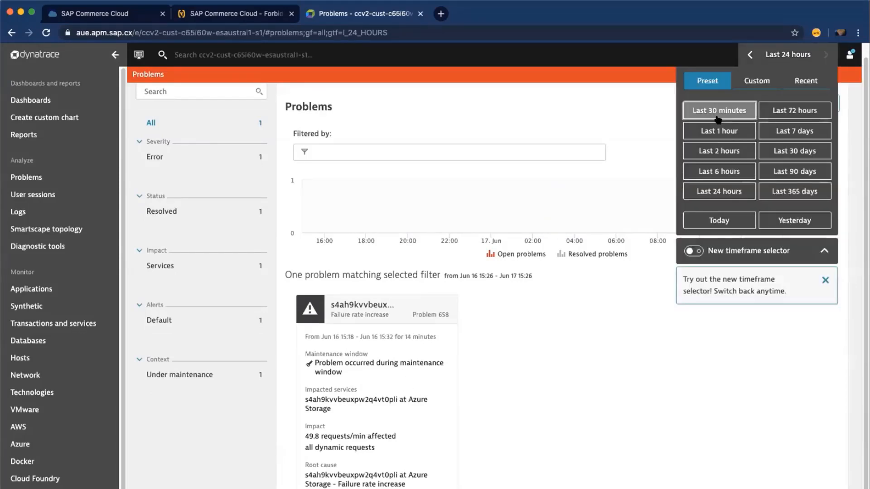
{"action": "left_click", "coordinate": [717, 150]}
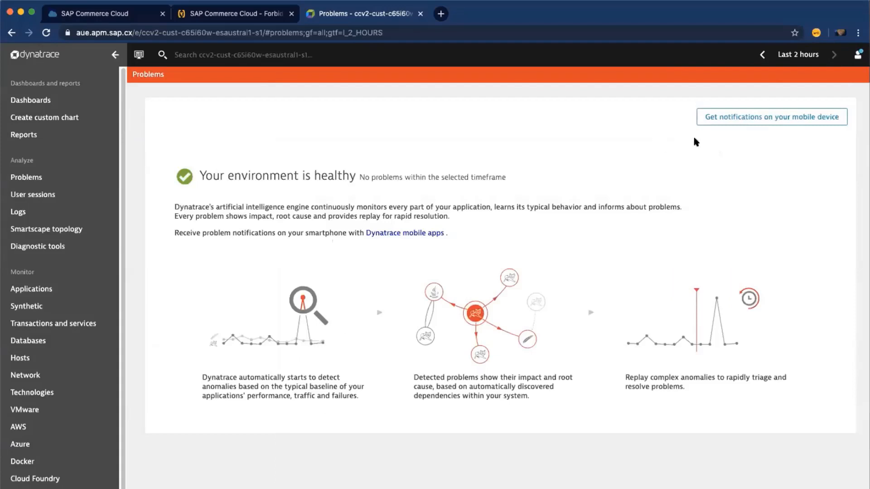
{"action": "mouse_move", "coordinate": [51, 256]}
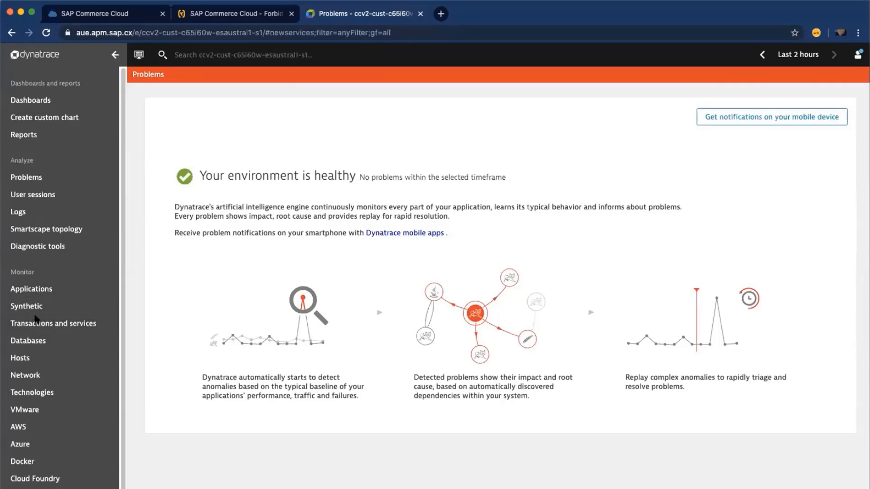
From the Services list, show details for the accstorefront background threads request service.
{"action": "left_click", "coordinate": [54, 322]}
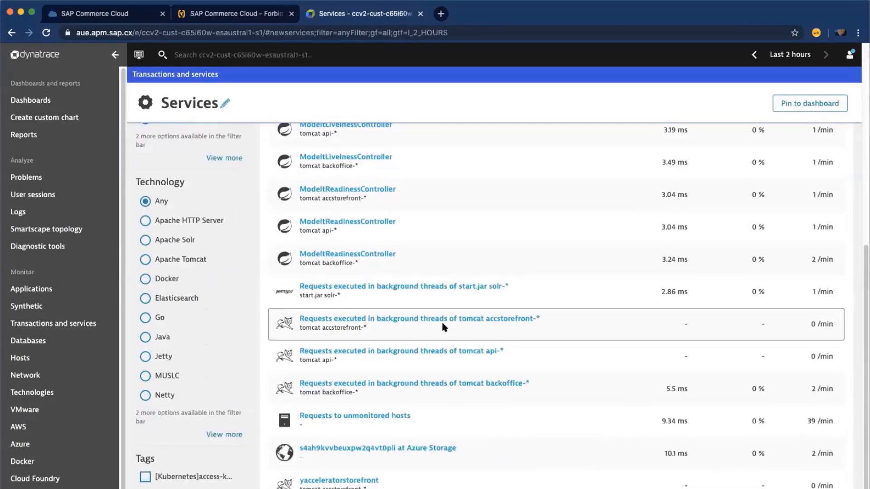
{"action": "mouse_move", "coordinate": [474, 356]}
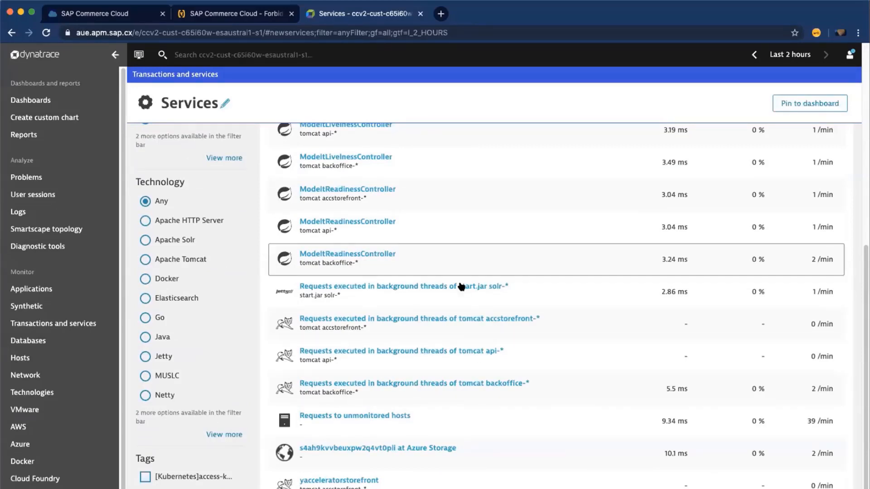
{"action": "left_click", "coordinate": [418, 318]}
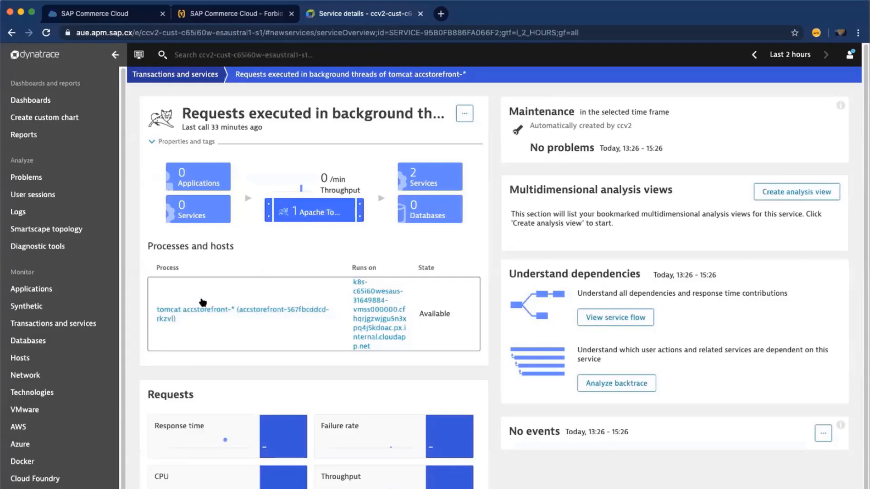
{"action": "mouse_move", "coordinate": [319, 288]}
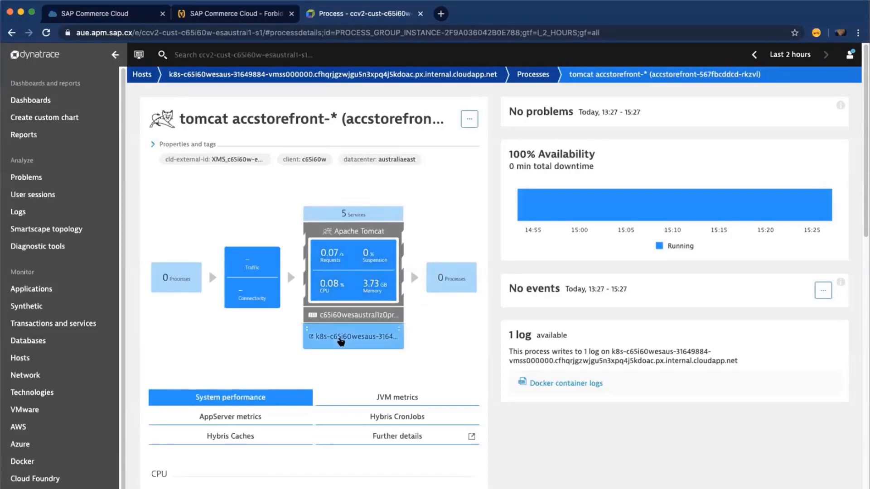
Show the Kubernetes host this process runs on, down to its Processes and Containers list.
{"action": "left_click", "coordinate": [352, 336]}
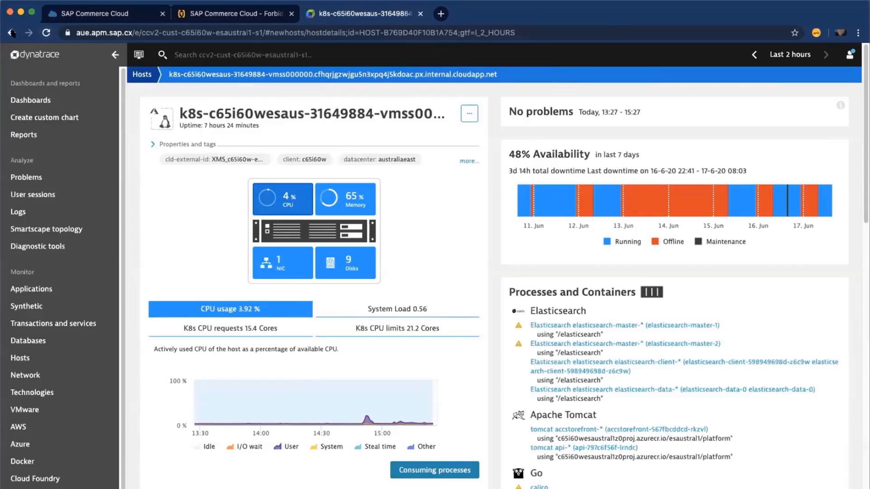
{"action": "left_click", "coordinate": [565, 429]}
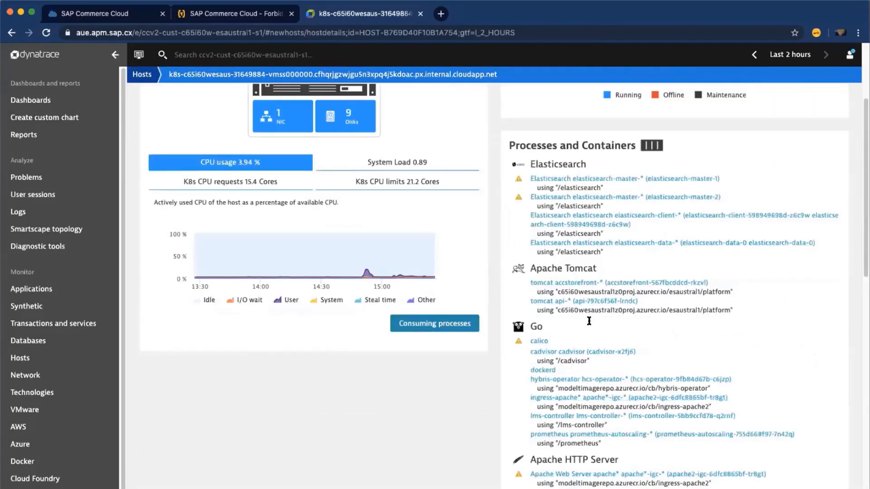
{"action": "scroll", "scroll_direction": "down", "scroll_amount": 3}
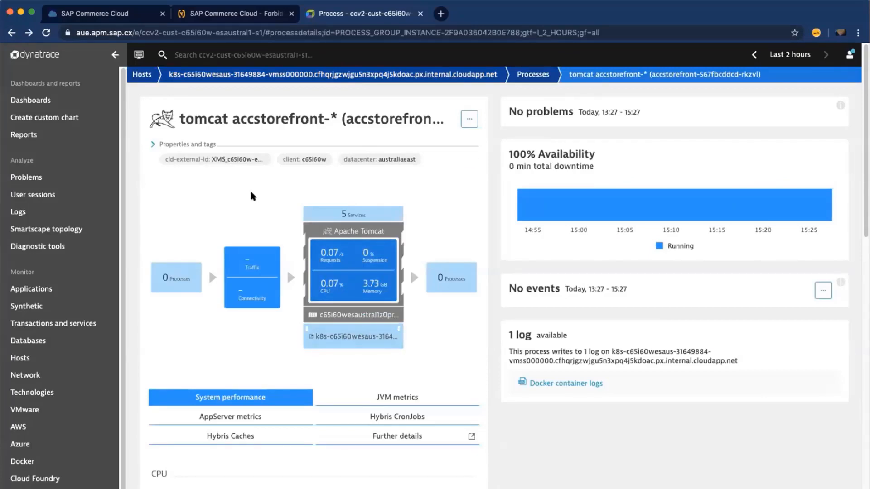
{"action": "mouse_move", "coordinate": [277, 234]}
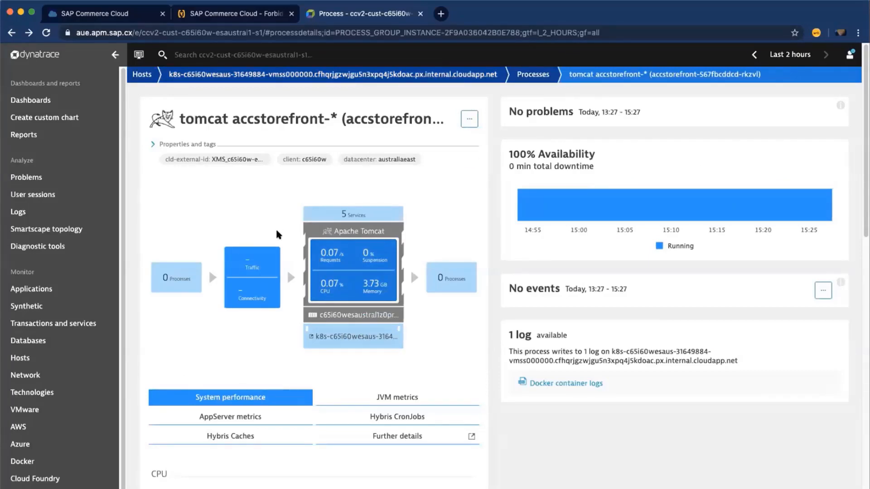
{"action": "mouse_move", "coordinate": [421, 121]}
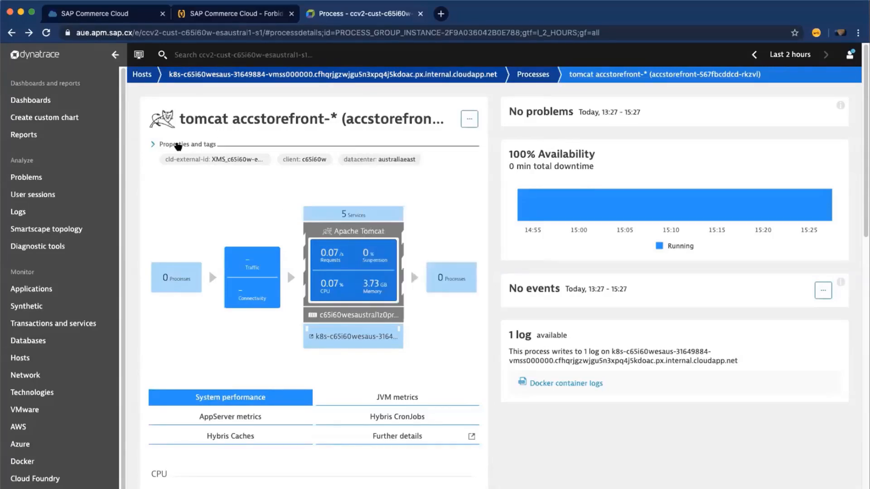
Expand the process's Properties and tags and review its CPU, responsiveness and memory charts.
{"action": "left_click", "coordinate": [154, 144]}
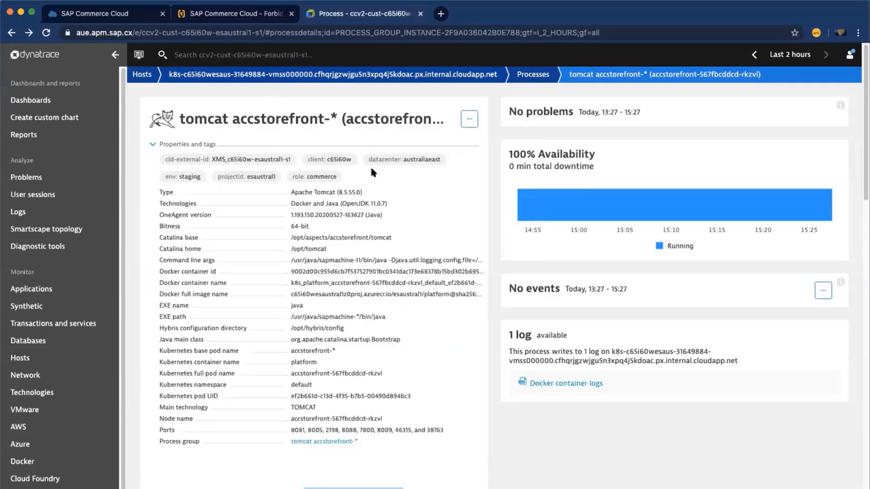
{"action": "scroll", "scroll_direction": "down", "scroll_amount": 3}
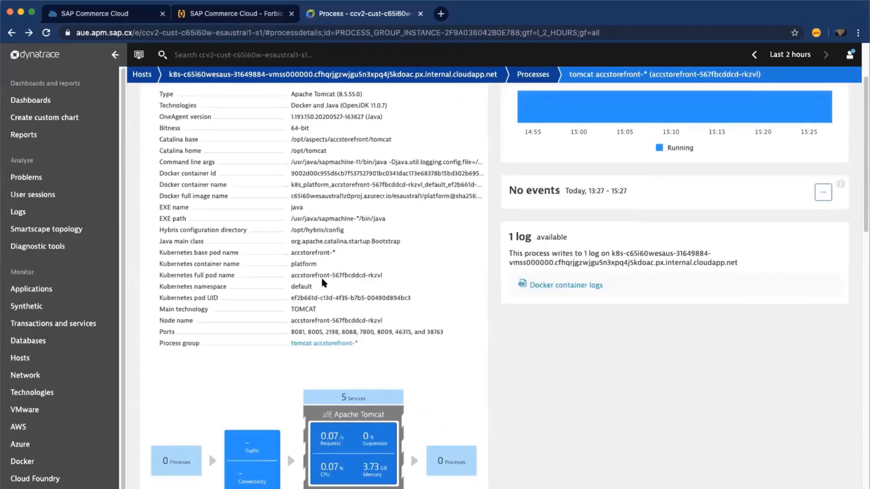
{"action": "scroll", "scroll_direction": "down", "scroll_amount": 3}
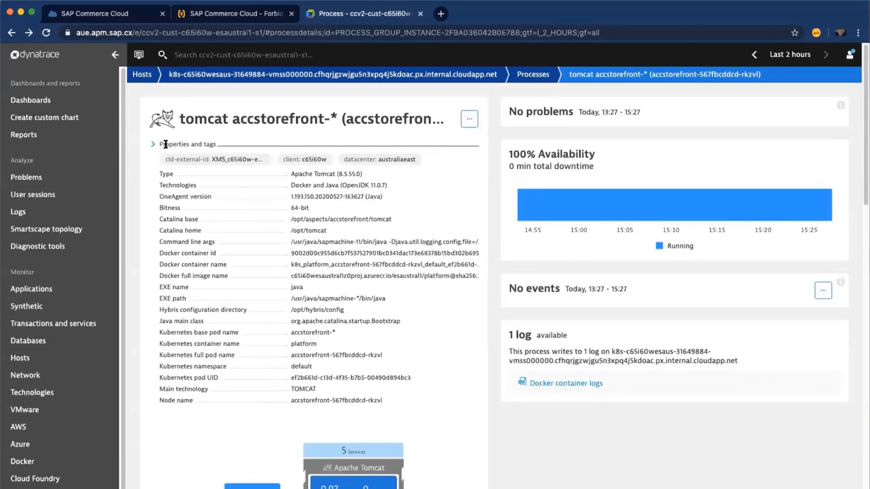
{"action": "scroll", "scroll_direction": "down", "scroll_amount": 3}
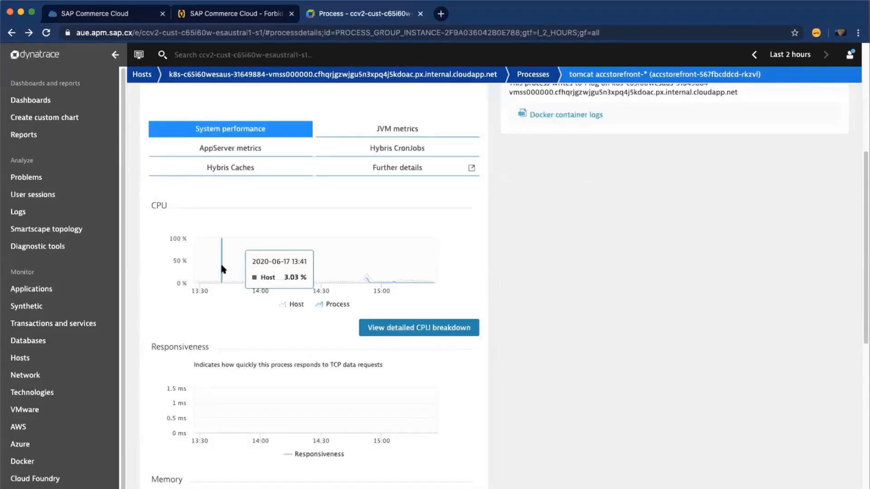
{"action": "scroll", "scroll_direction": "down", "scroll_amount": 3}
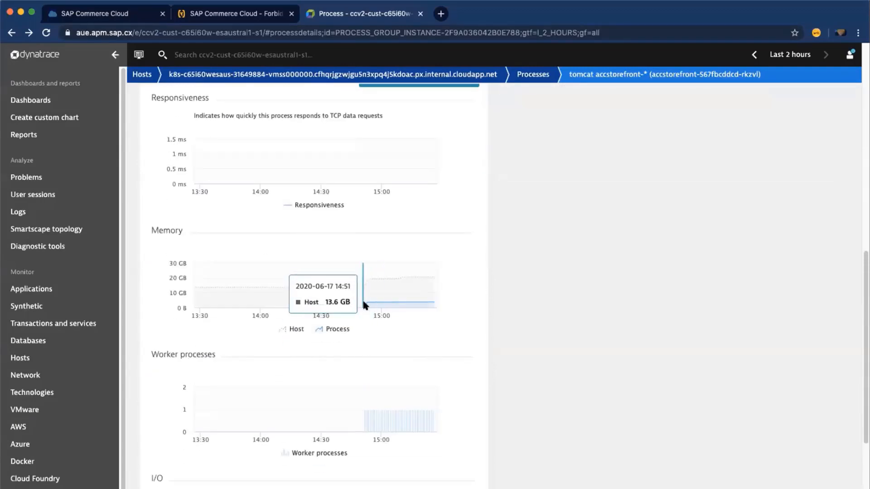
{"action": "mouse_move", "coordinate": [310, 292]}
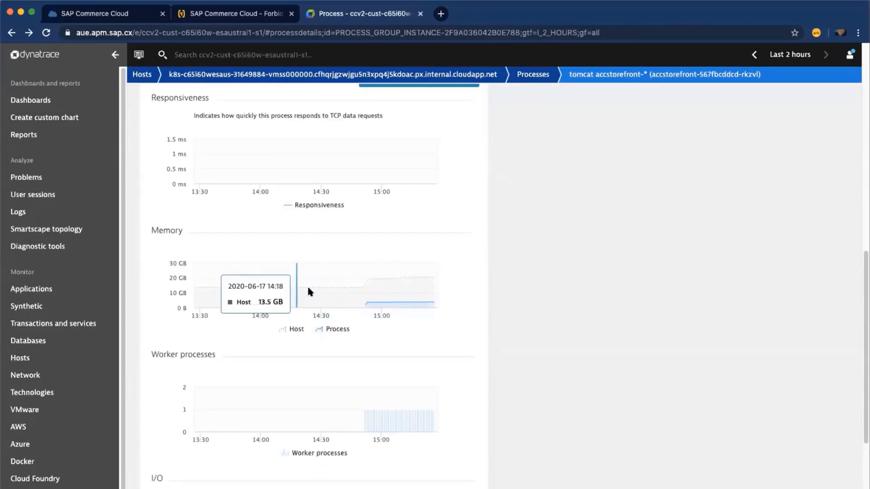
{"action": "mouse_move", "coordinate": [427, 280]}
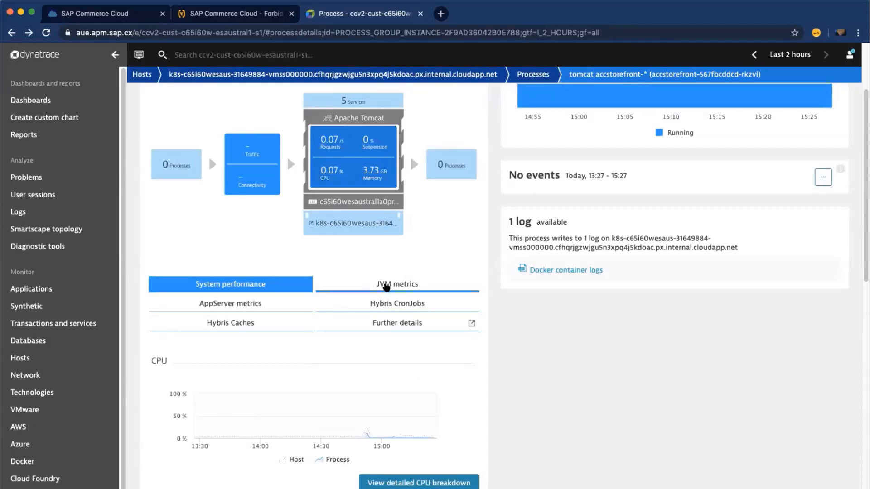
{"action": "left_click", "coordinate": [396, 284]}
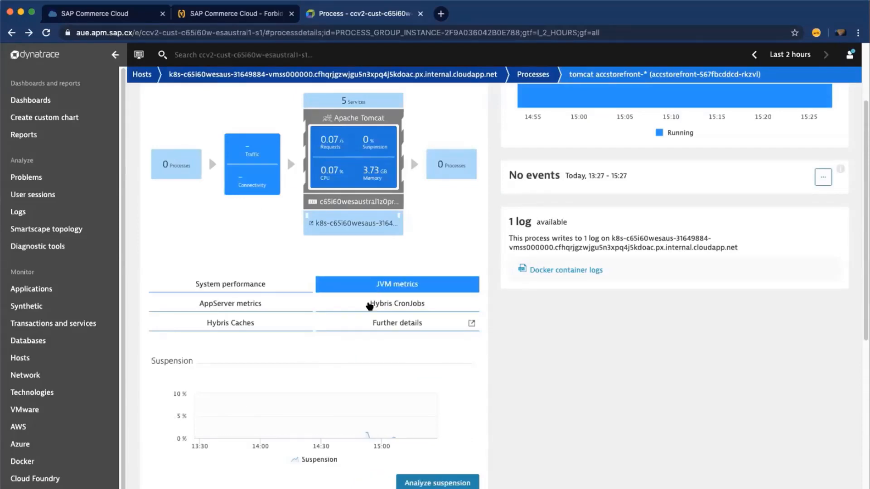
{"action": "scroll", "scroll_direction": "down", "scroll_amount": 3}
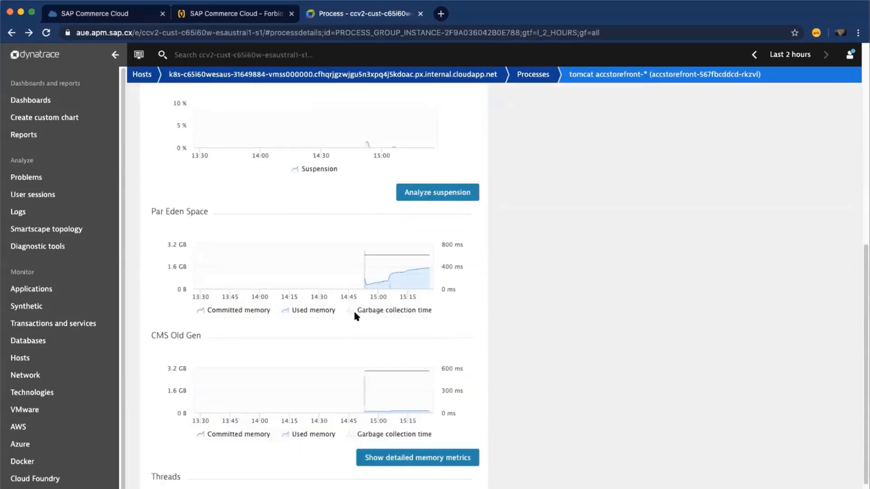
{"action": "mouse_move", "coordinate": [358, 262]}
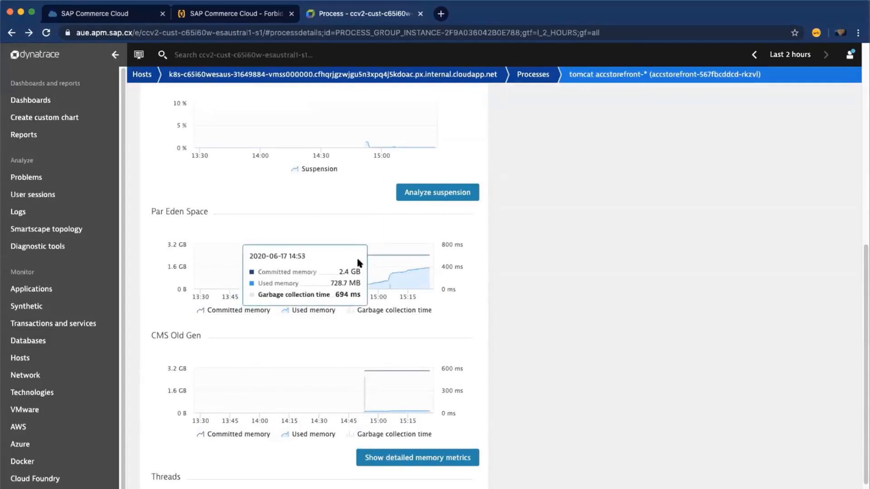
{"action": "mouse_move", "coordinate": [355, 351]}
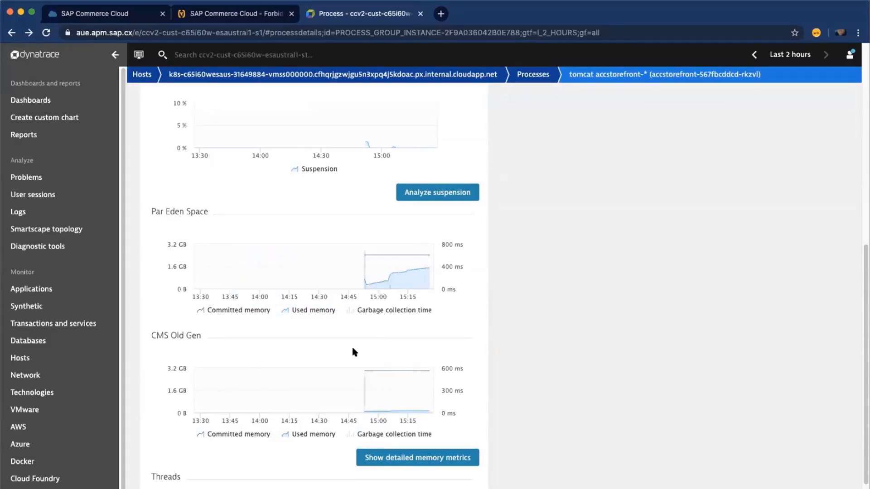
{"action": "scroll", "scroll_direction": "up", "scroll_amount": 3}
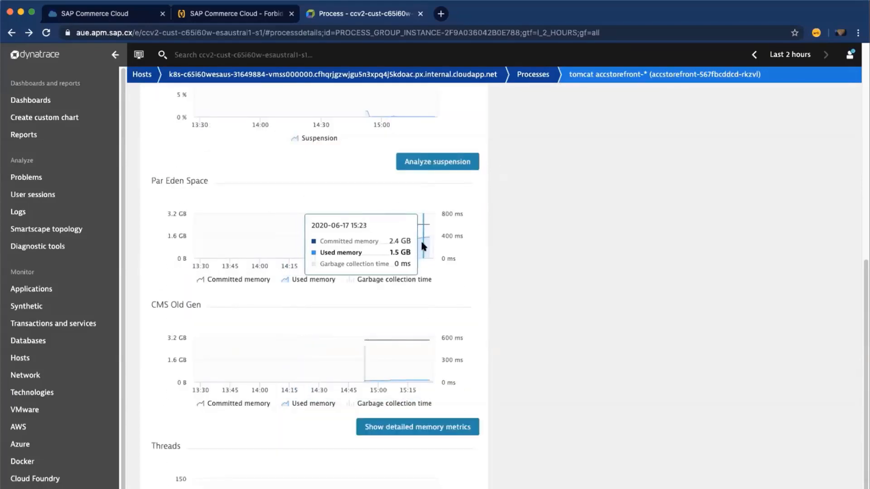
{"action": "mouse_move", "coordinate": [417, 255]}
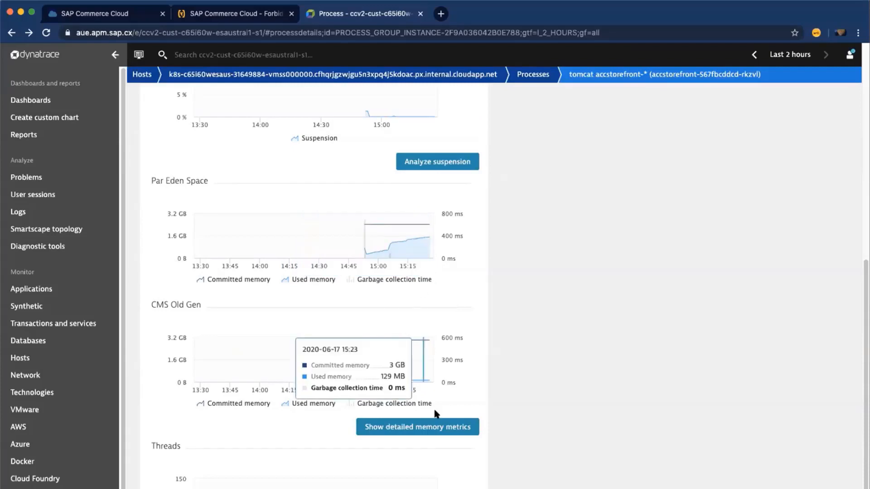
{"action": "left_click", "coordinate": [417, 427]}
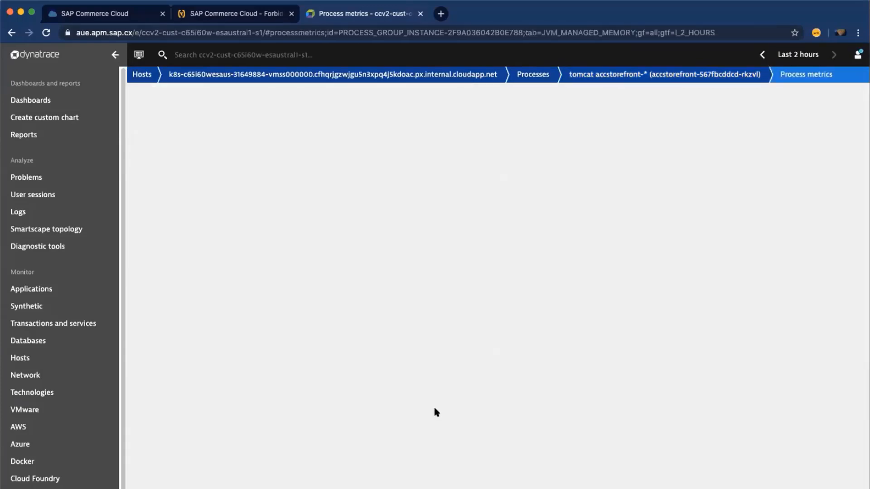
{"action": "scroll", "scroll_direction": "down", "scroll_amount": 3}
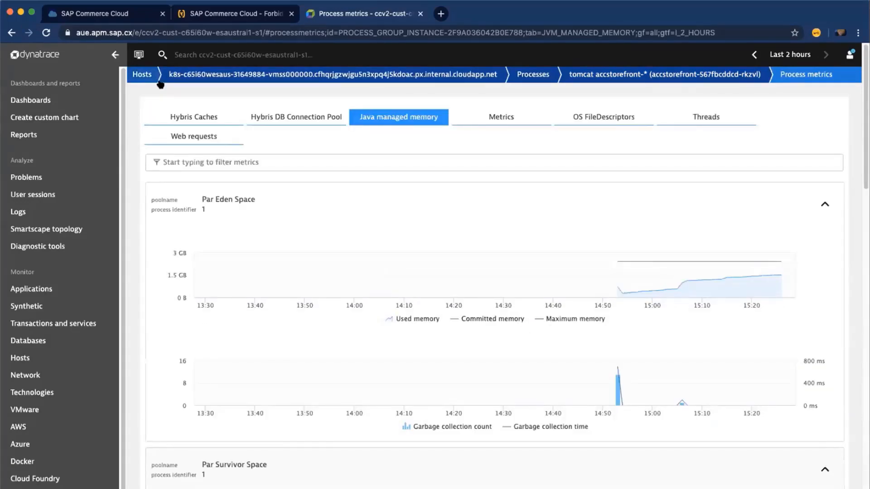
{"action": "left_click", "coordinate": [193, 117]}
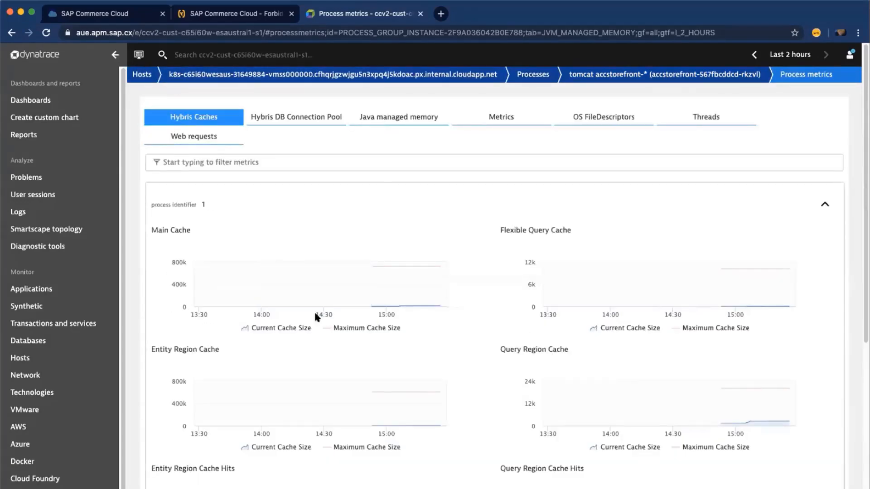
{"action": "scroll", "scroll_direction": "down", "scroll_amount": 3}
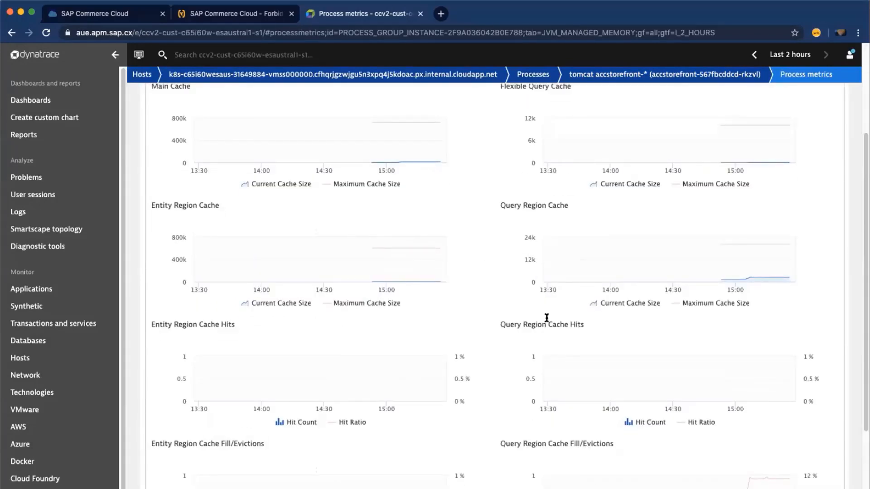
{"action": "mouse_move", "coordinate": [474, 296]}
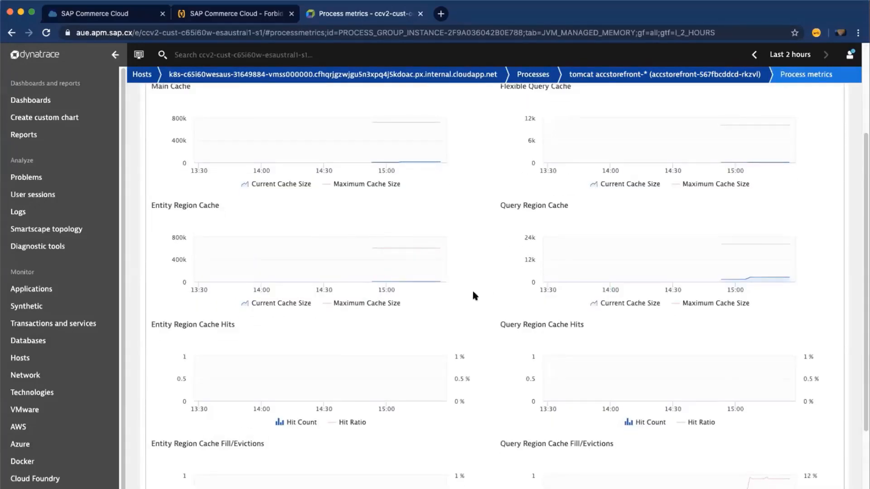
{"action": "scroll", "scroll_direction": "down", "scroll_amount": 3}
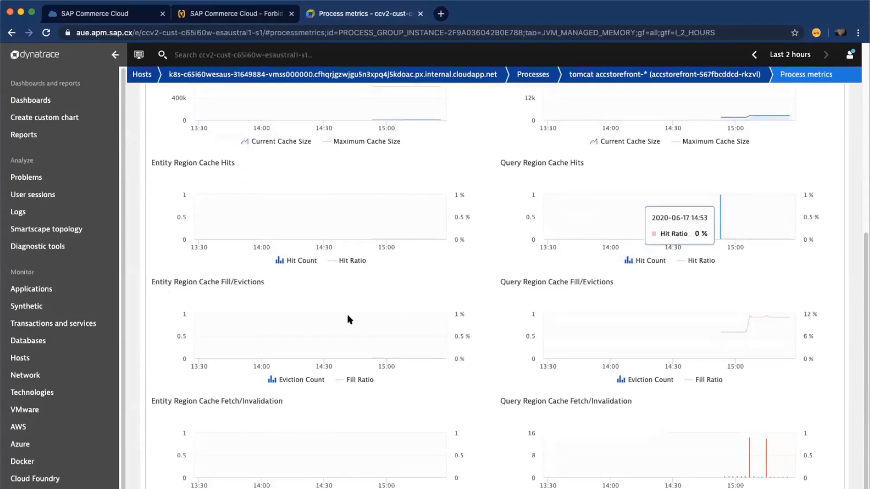
{"action": "scroll", "scroll_direction": "up", "scroll_amount": 3}
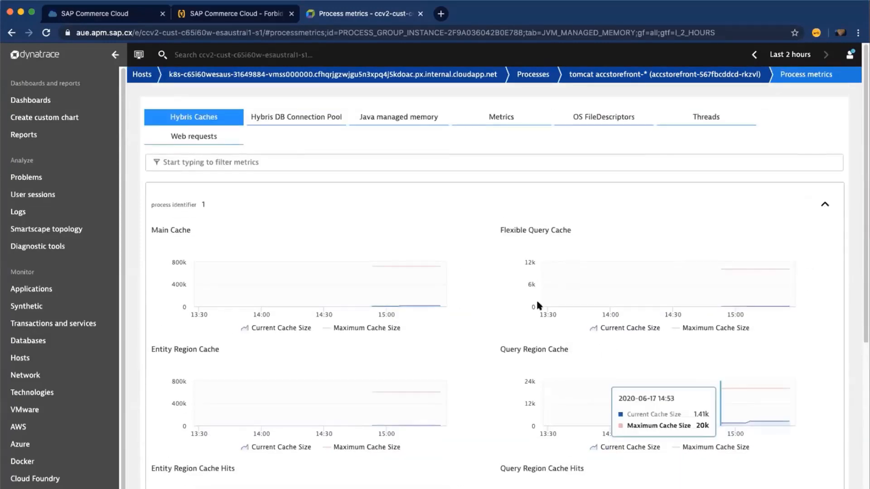
{"action": "mouse_move", "coordinate": [505, 246]}
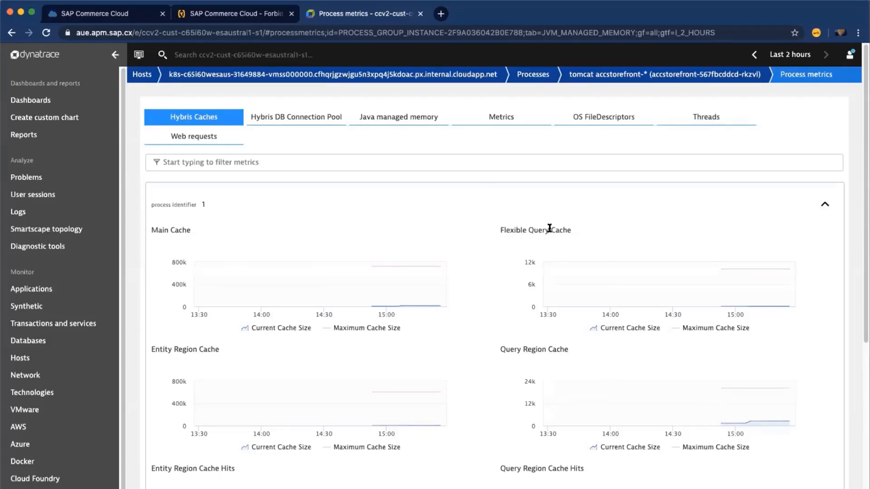
{"action": "mouse_move", "coordinate": [472, 273]}
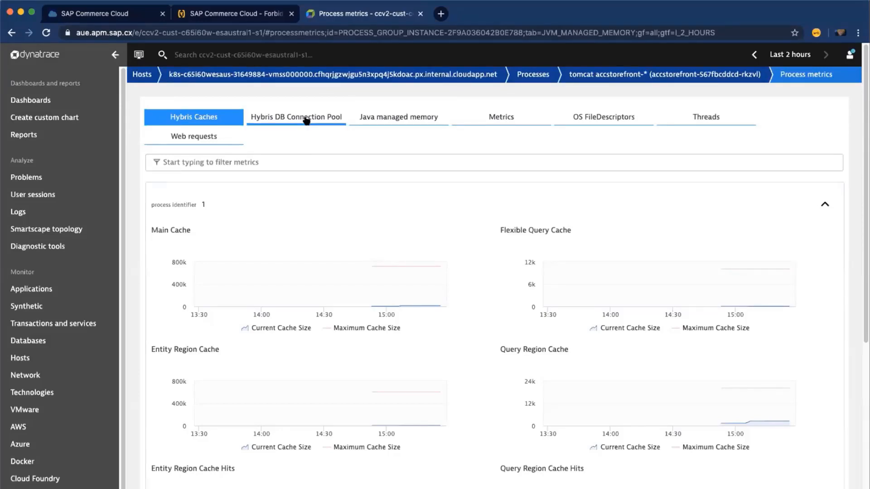
{"action": "left_click", "coordinate": [296, 116]}
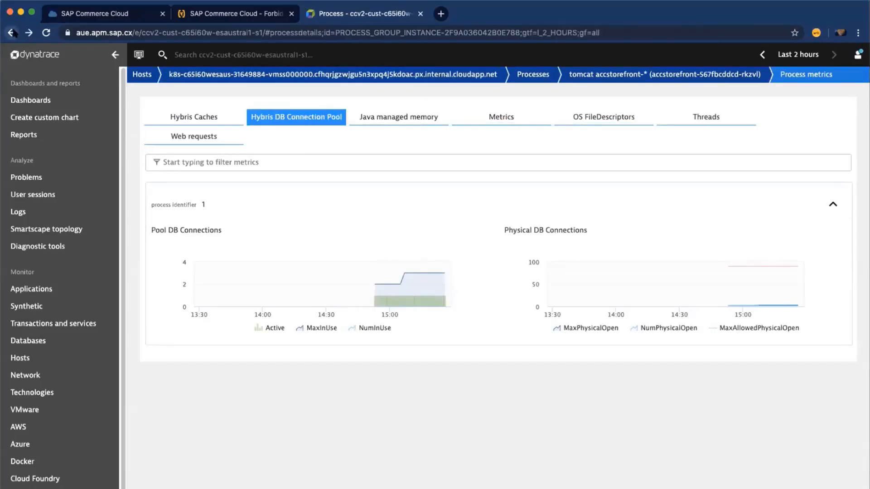
{"action": "left_click", "coordinate": [660, 74]}
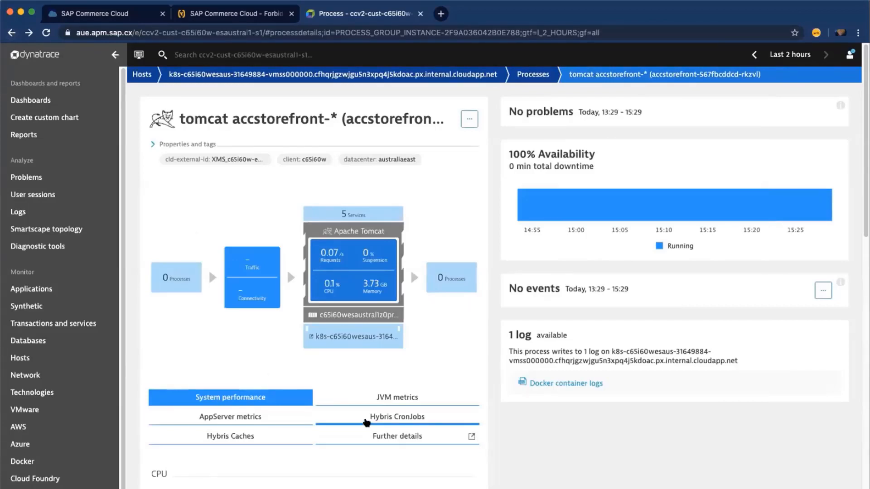
Show the Hybris CronJobs chart of running cron jobs for the accstorefront process.
{"action": "left_click", "coordinate": [396, 417]}
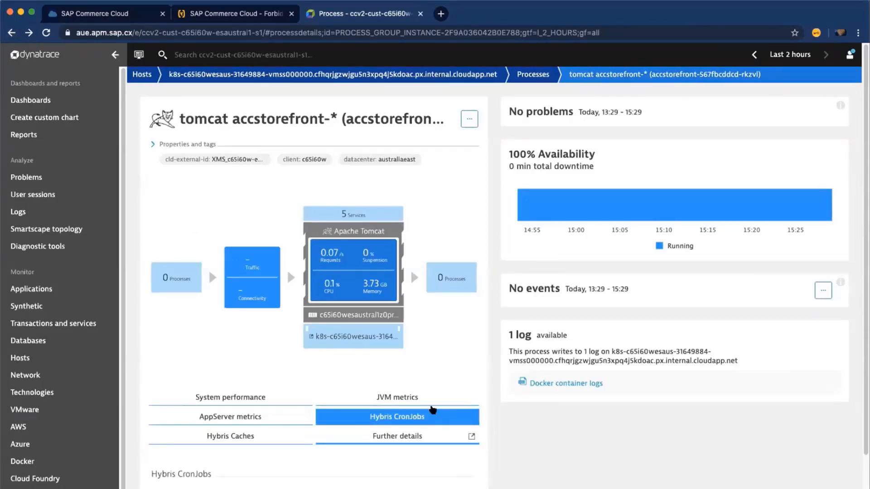
{"action": "mouse_move", "coordinate": [496, 194]}
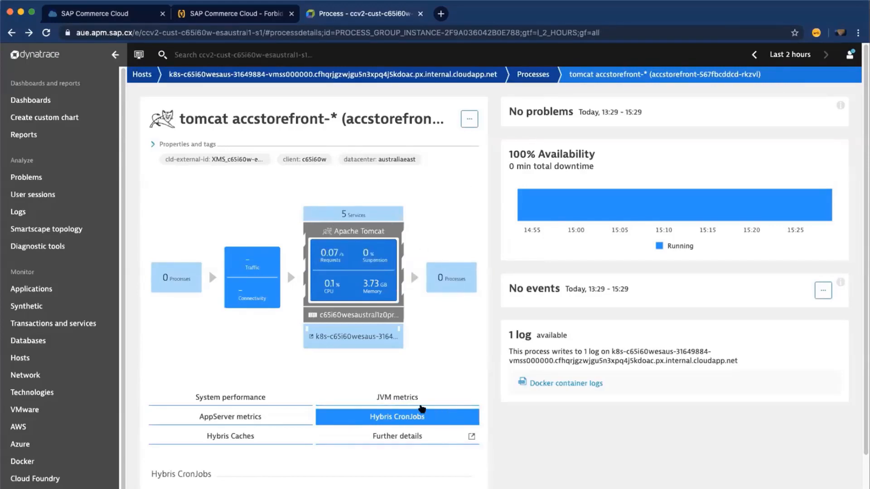
{"action": "scroll", "scroll_direction": "down", "scroll_amount": 3}
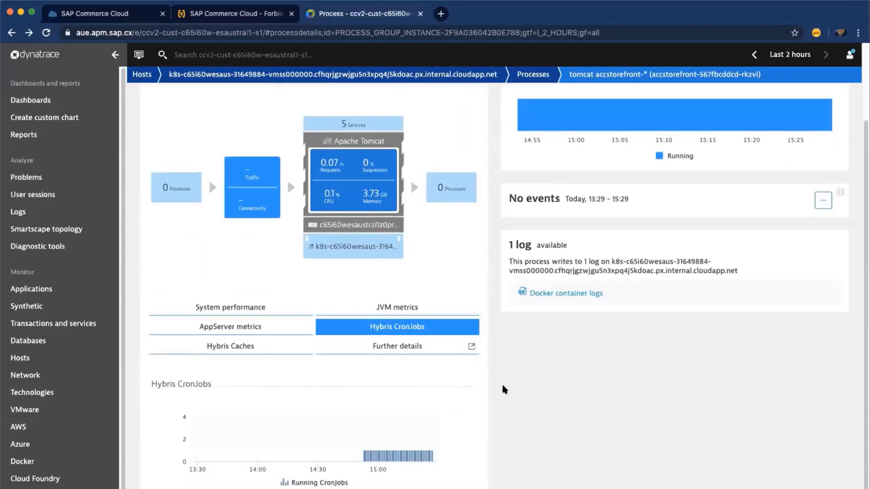
{"action": "mouse_move", "coordinate": [352, 327]}
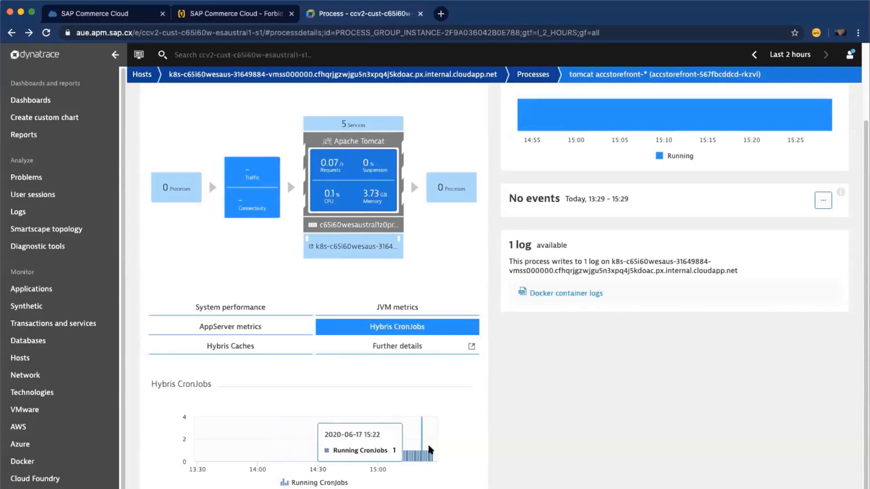
{"action": "mouse_move", "coordinate": [362, 396]}
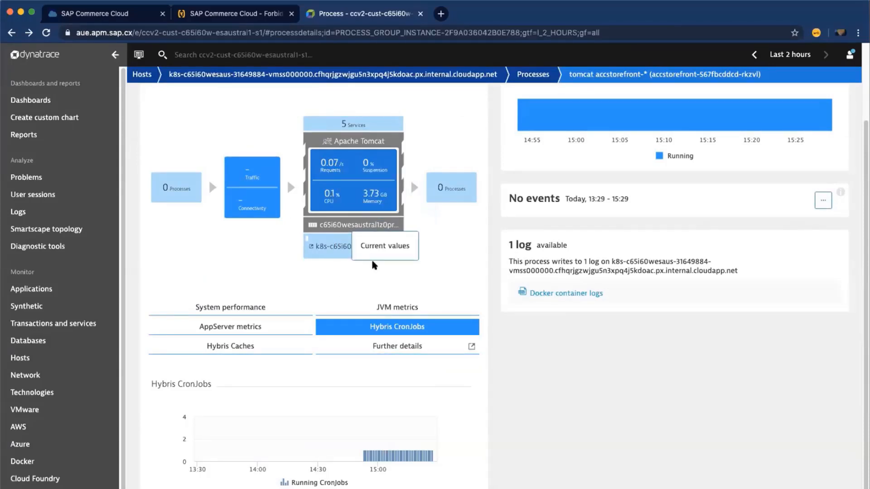
{"action": "mouse_move", "coordinate": [381, 455]}
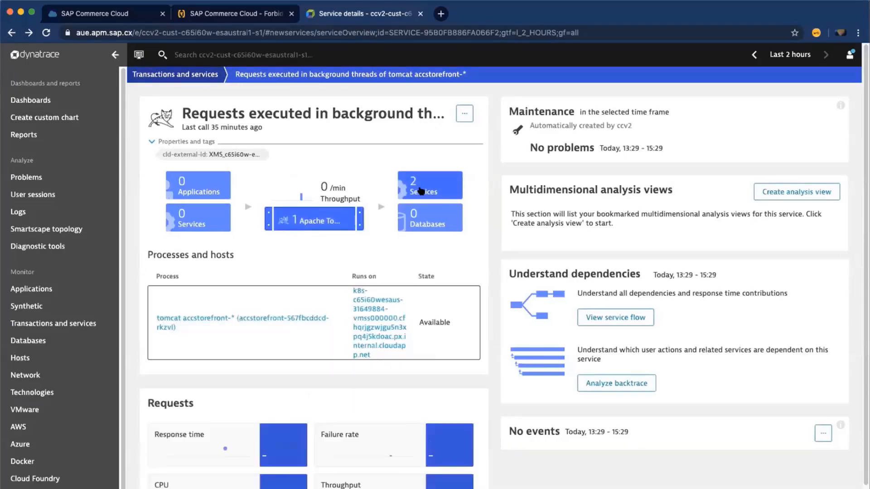
List the services called by the accstorefront background-threads service.
{"action": "left_click", "coordinate": [429, 185]}
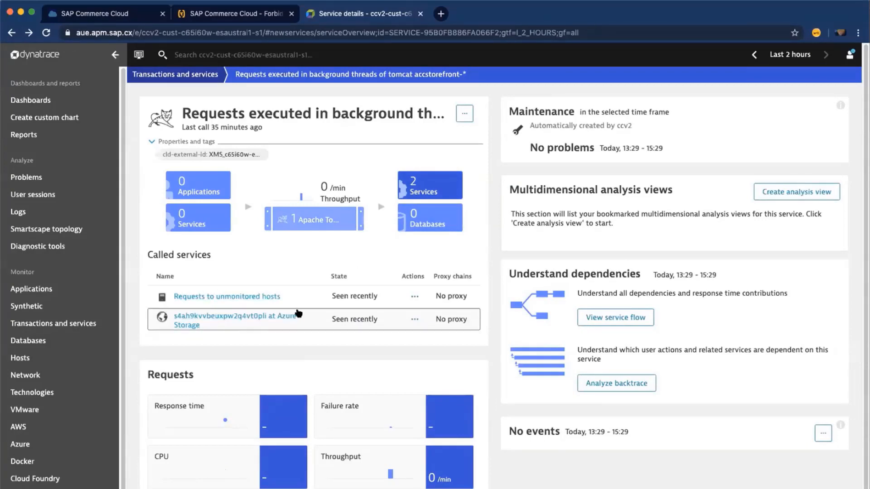
{"action": "scroll", "scroll_direction": "down", "scroll_amount": 3}
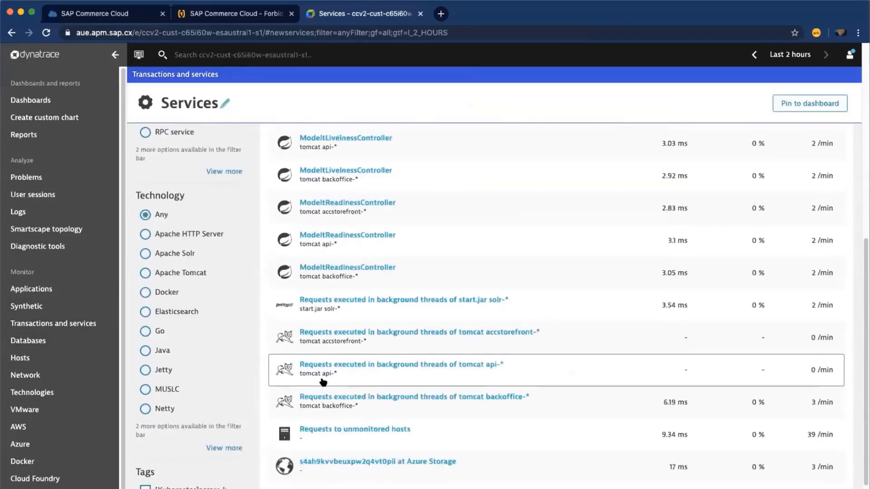
{"action": "left_click", "coordinate": [399, 365]}
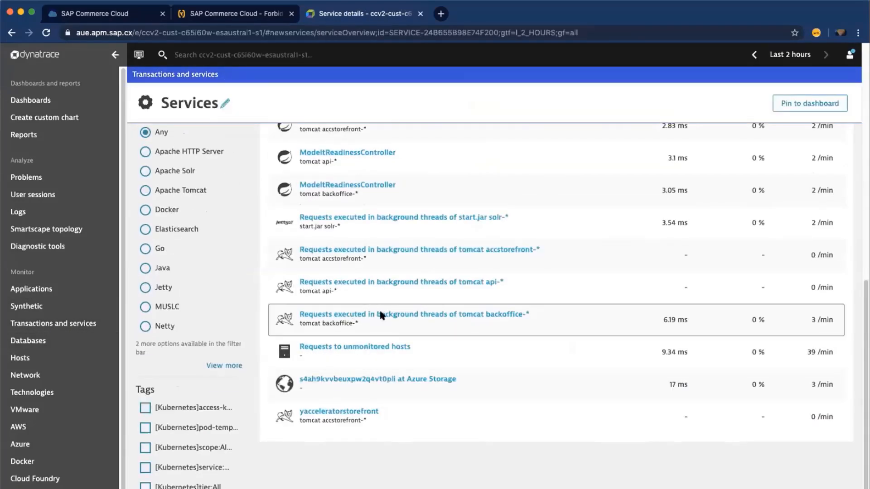
{"action": "left_click", "coordinate": [413, 315]}
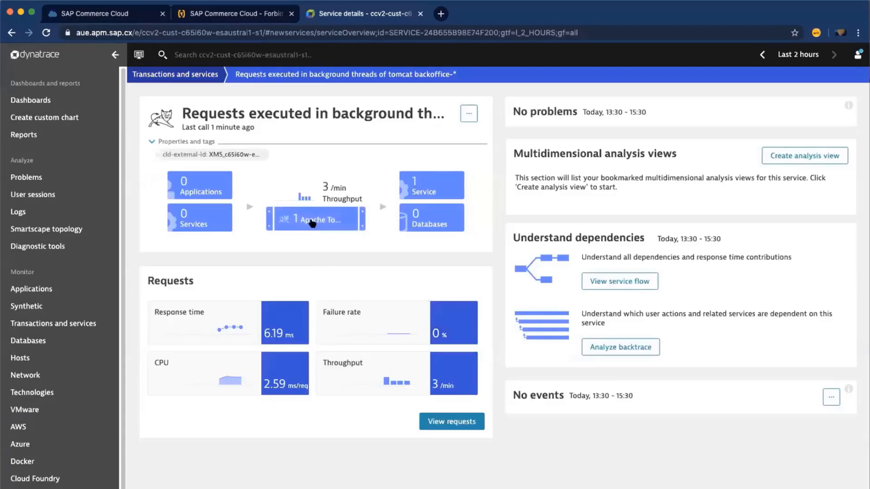
{"action": "scroll", "scroll_direction": "down", "scroll_amount": 3}
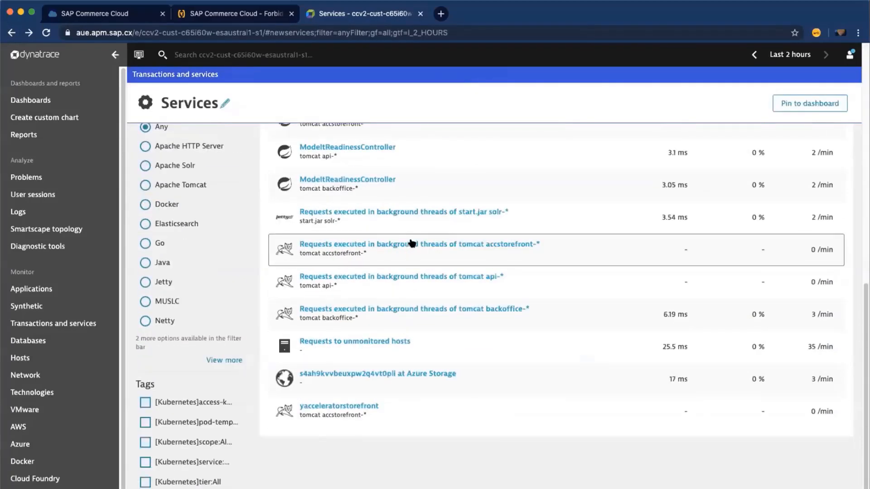
Show the accstorefront background-thread requests service with its response time details.
{"action": "left_click", "coordinate": [420, 244]}
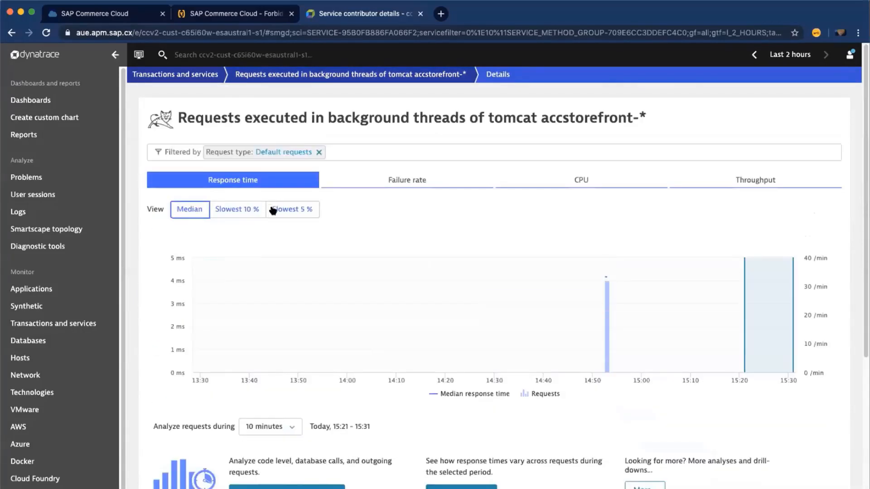
{"action": "scroll", "scroll_direction": "down", "scroll_amount": 3}
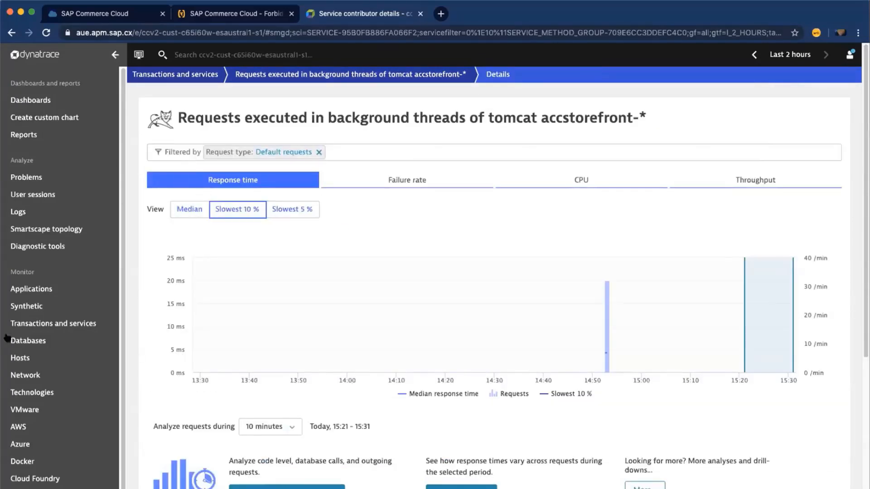
From the Databases list, view the c65i60w-esaustral1-s1-db Azure SQL database overview and its query metrics.
{"action": "left_click", "coordinate": [28, 340]}
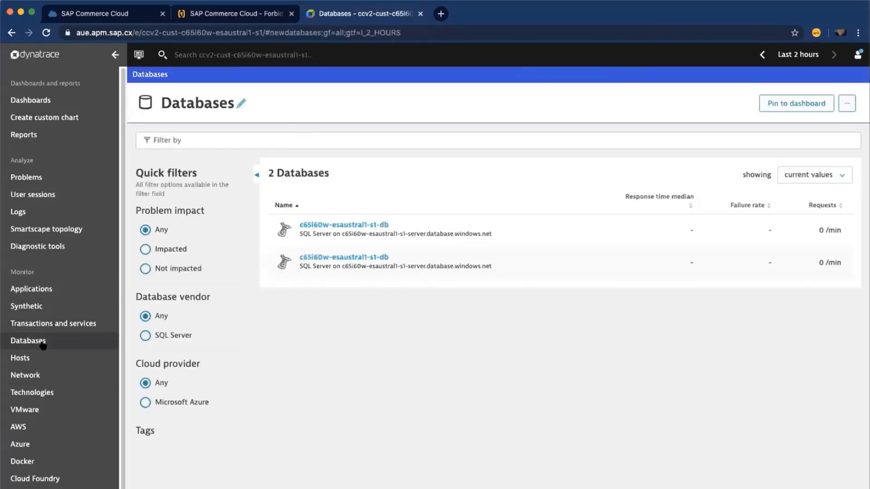
{"action": "mouse_move", "coordinate": [409, 250]}
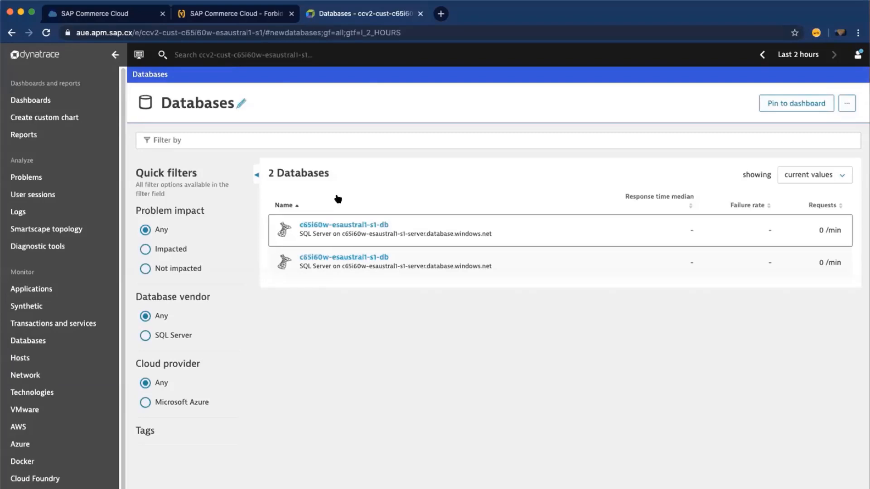
{"action": "left_click", "coordinate": [344, 224]}
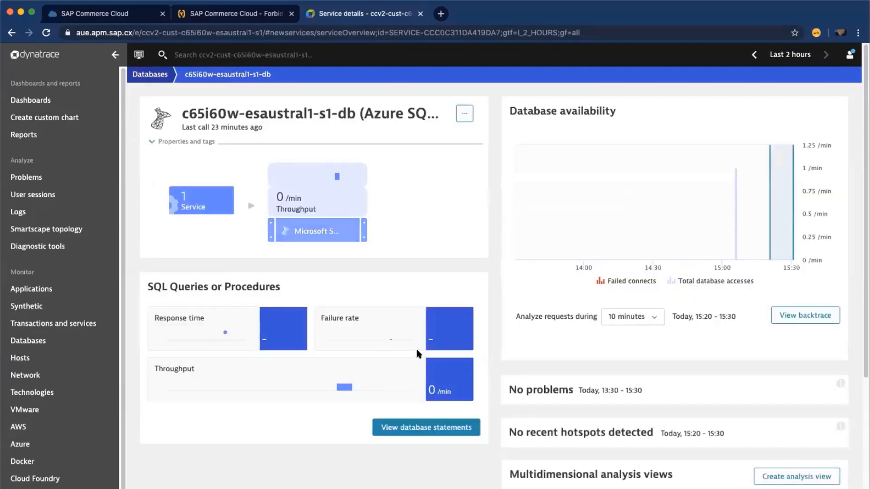
{"action": "scroll", "scroll_direction": "down", "scroll_amount": 3}
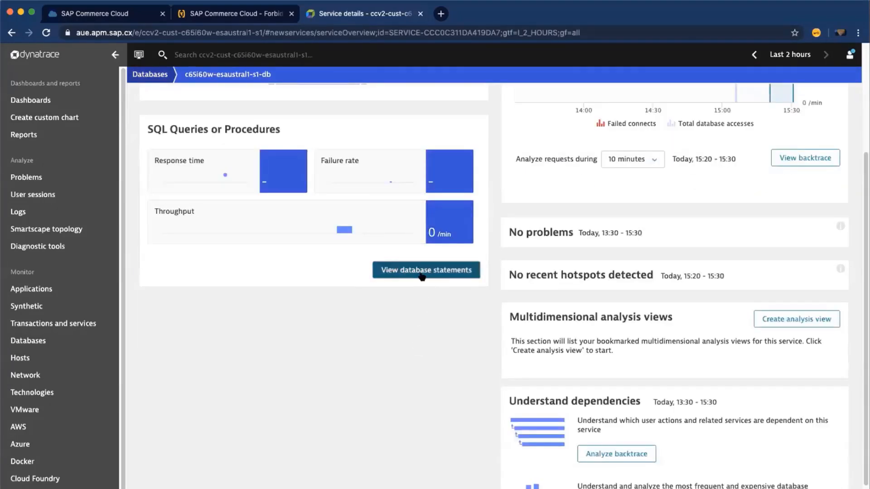
View the database's SQL statements by throughput, with typesystemprops queries leading at 1.38 executions per minute.
{"action": "left_click", "coordinate": [426, 270]}
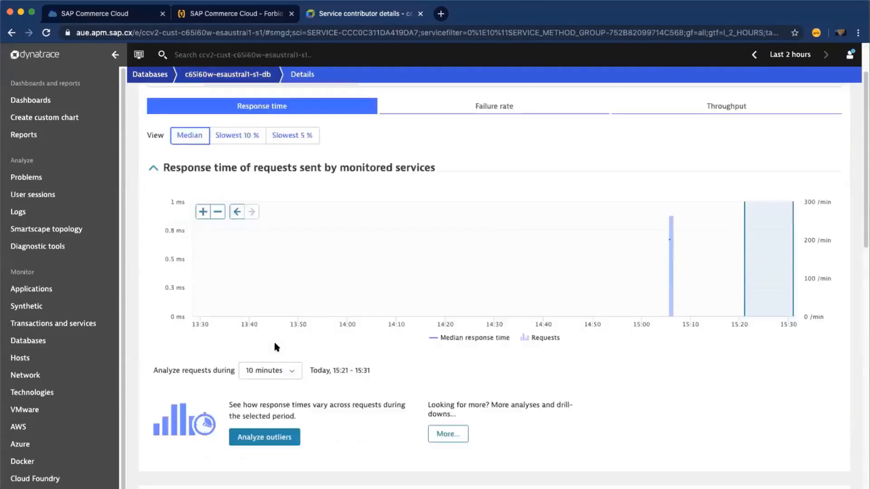
{"action": "scroll", "scroll_direction": "down", "scroll_amount": 3}
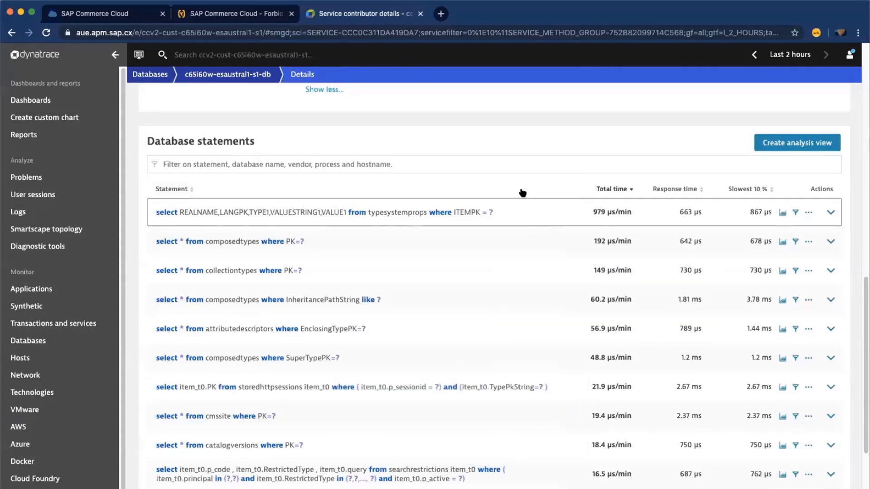
{"action": "mouse_move", "coordinate": [525, 348]}
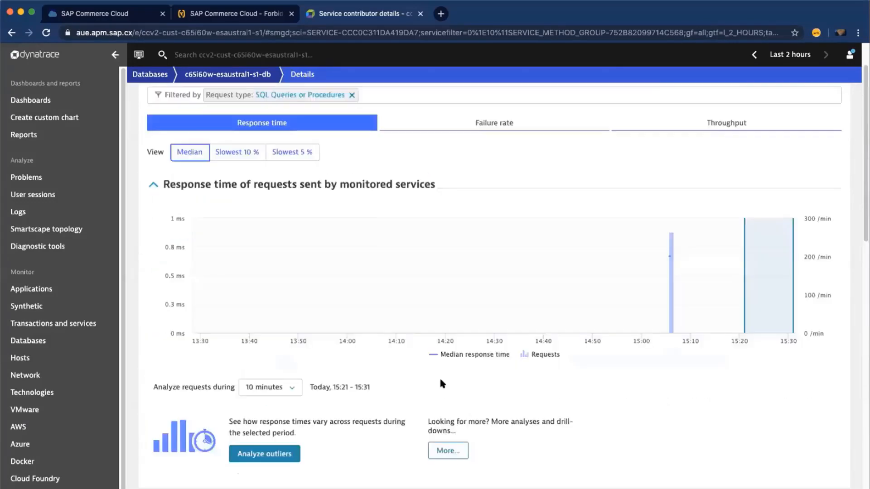
{"action": "left_click", "coordinate": [725, 122]}
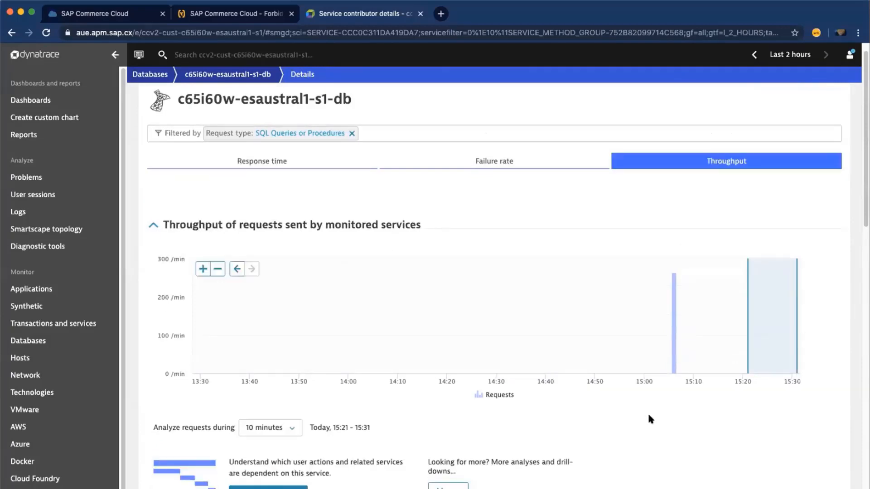
{"action": "scroll", "scroll_direction": "down", "scroll_amount": 3}
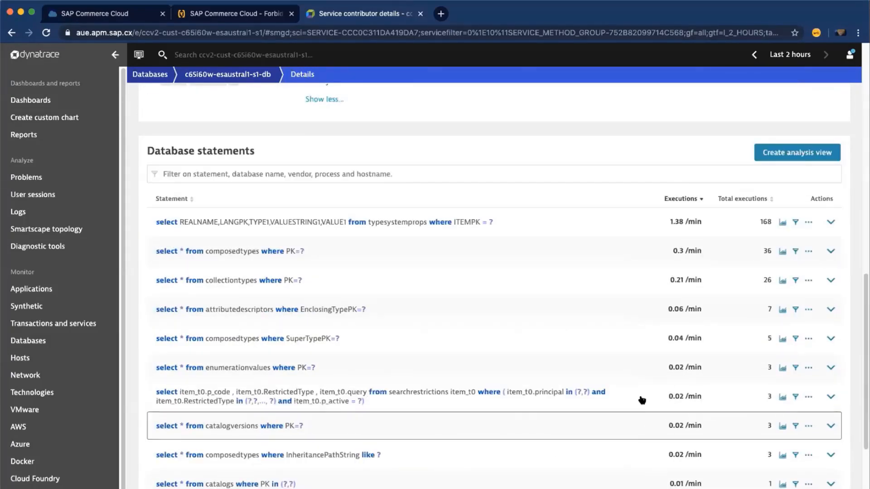
{"action": "mouse_move", "coordinate": [421, 305]}
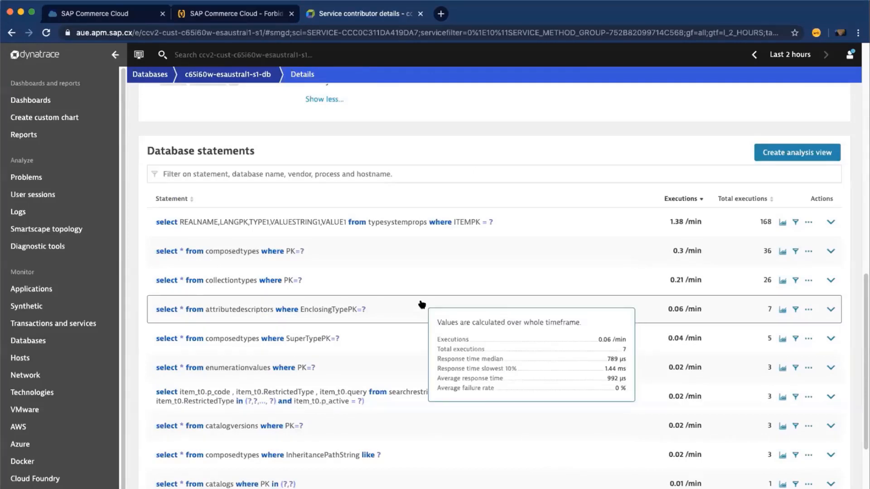
{"action": "mouse_move", "coordinate": [81, 322]}
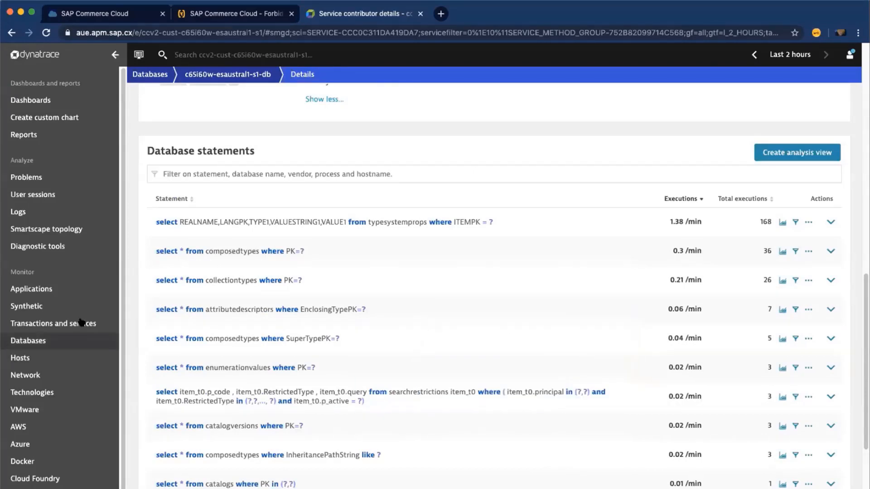
Browse the Hosts list, Network overview, Technologies overview and the VMware page with no monitored vCenters.
{"action": "left_click", "coordinate": [20, 358]}
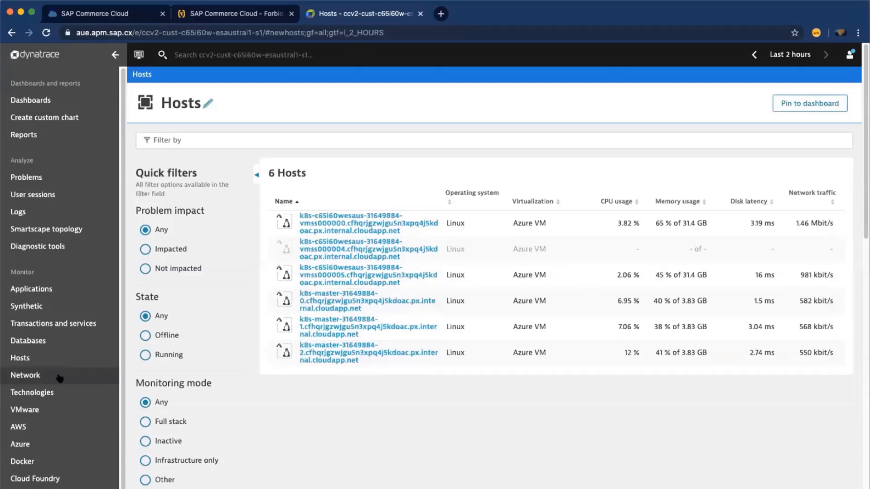
{"action": "left_click", "coordinate": [26, 375]}
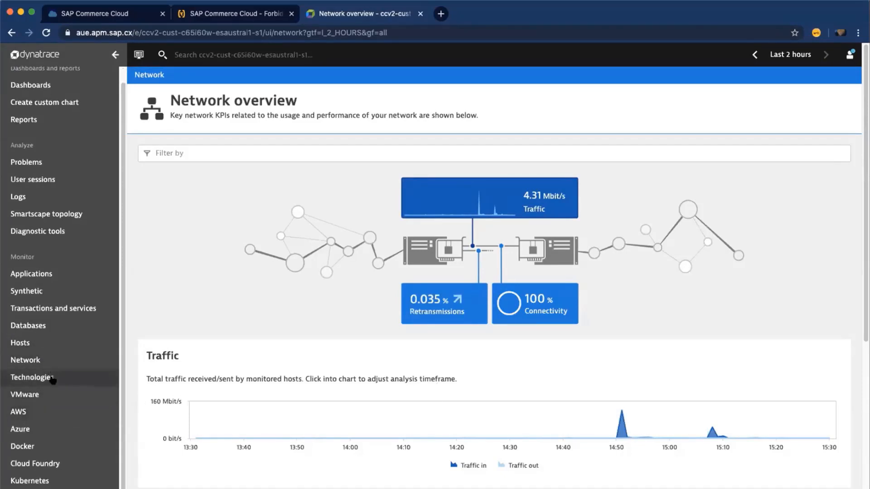
{"action": "left_click", "coordinate": [31, 377]}
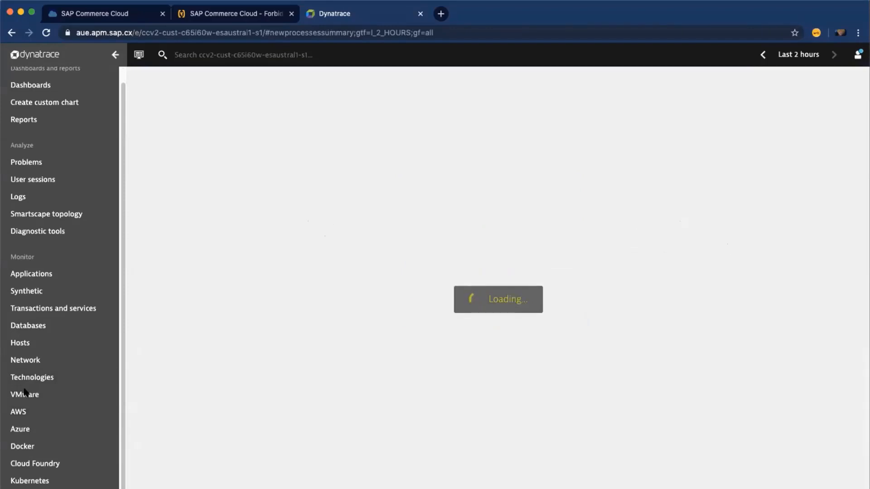
{"action": "left_click", "coordinate": [25, 394]}
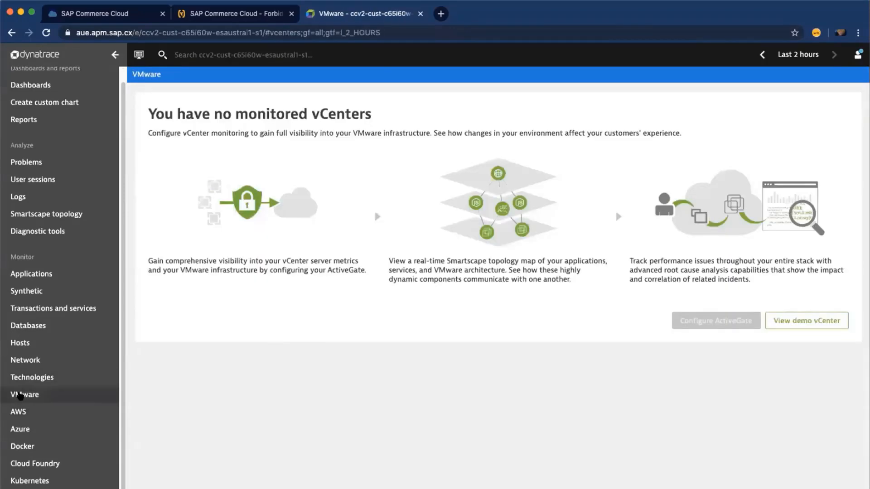
{"action": "mouse_move", "coordinate": [199, 148]}
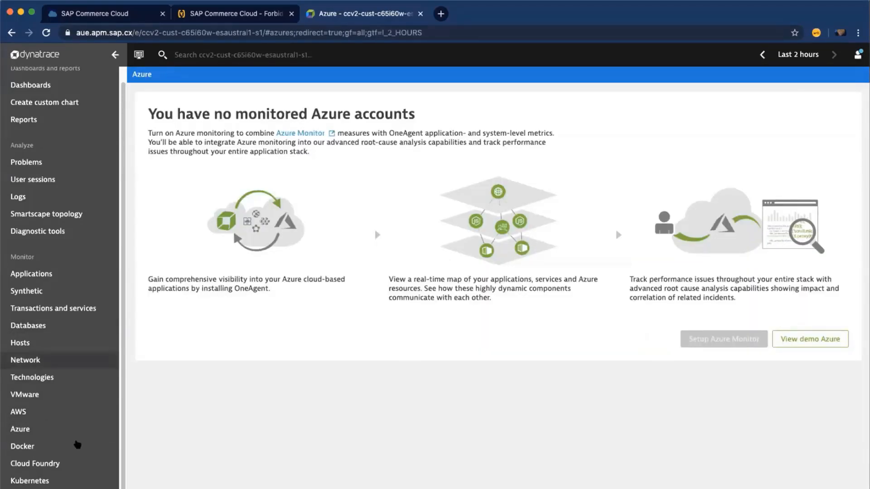
View the Docker overview of 179 containers on 6 Docker hosts and its host table.
{"action": "left_click", "coordinate": [22, 446]}
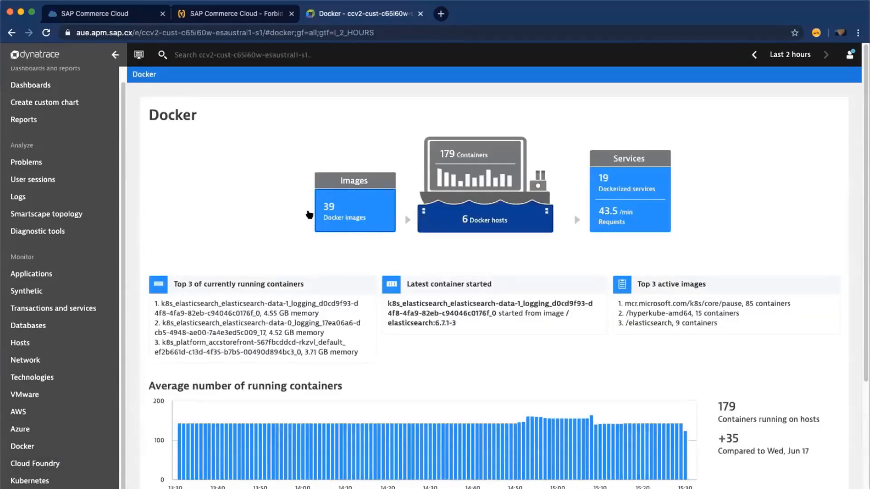
{"action": "mouse_move", "coordinate": [320, 224]}
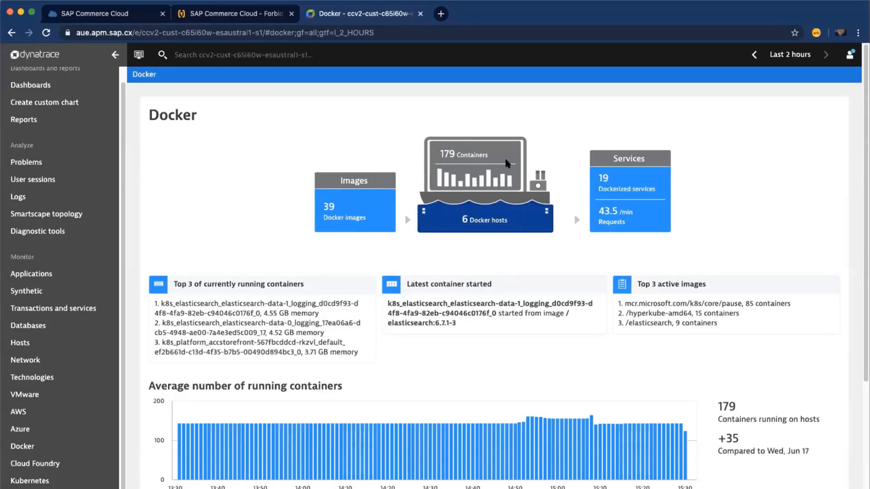
{"action": "scroll", "scroll_direction": "down", "scroll_amount": 3}
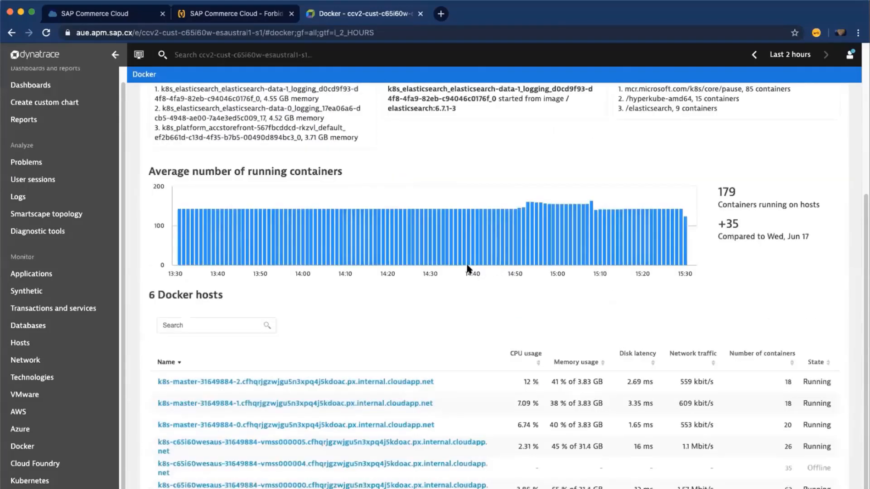
{"action": "scroll", "scroll_direction": "up", "scroll_amount": 3}
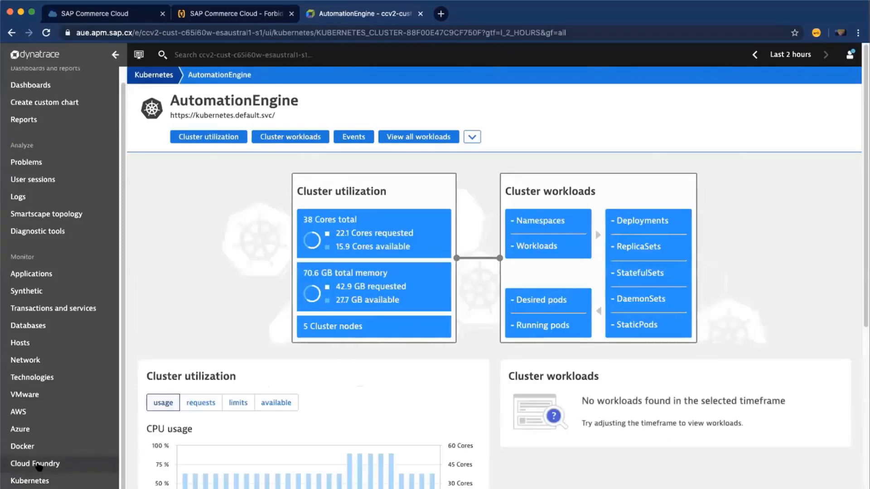
Review the AutomationEngine cluster page showing 38 cores, 70.6 GB memory and 5 nodes.
{"action": "scroll", "scroll_direction": "down", "scroll_amount": 3}
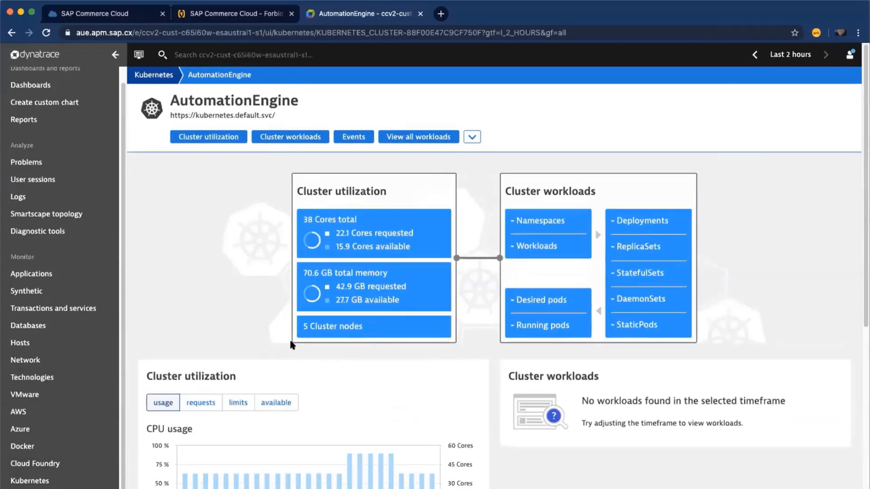
{"action": "scroll", "scroll_direction": "down", "scroll_amount": 3}
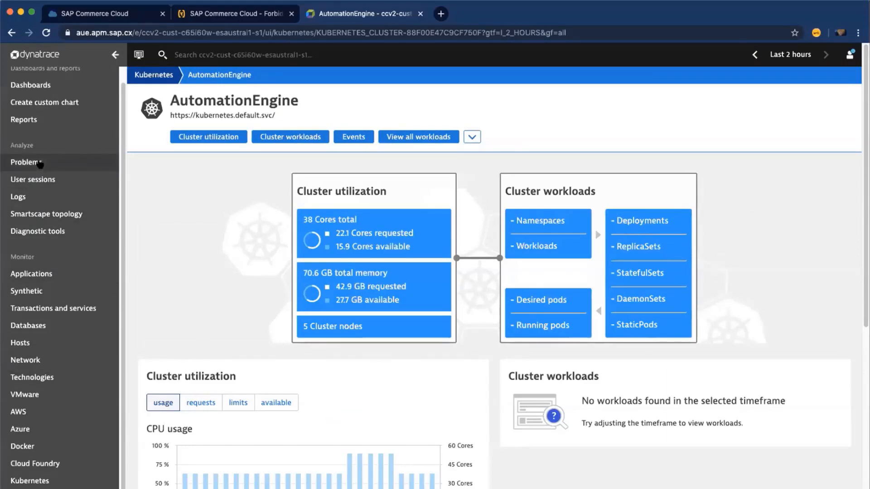
Revisit the Problems page, then browse the Services list with the liveness and readiness controllers.
{"action": "left_click", "coordinate": [26, 162]}
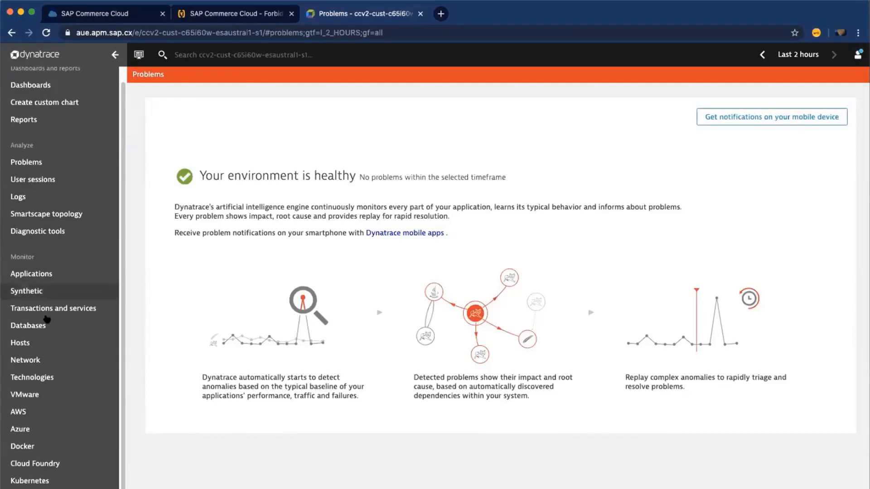
{"action": "left_click", "coordinate": [54, 308]}
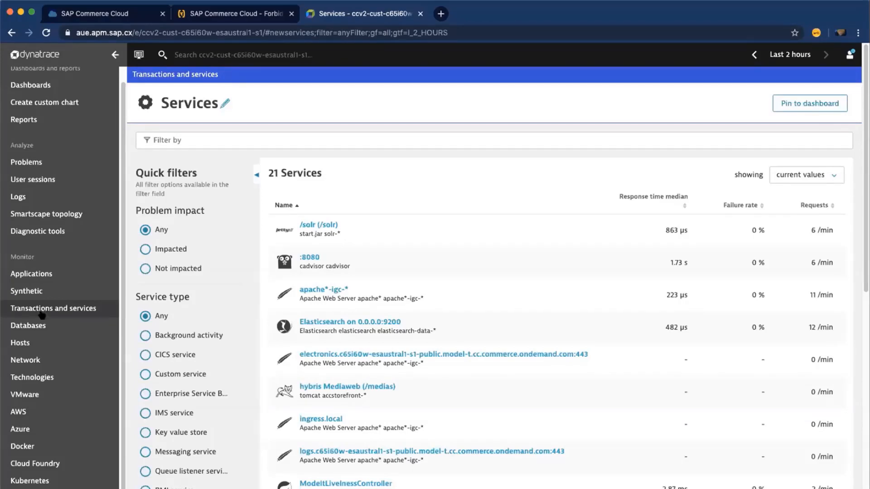
{"action": "scroll", "scroll_direction": "down", "scroll_amount": 3}
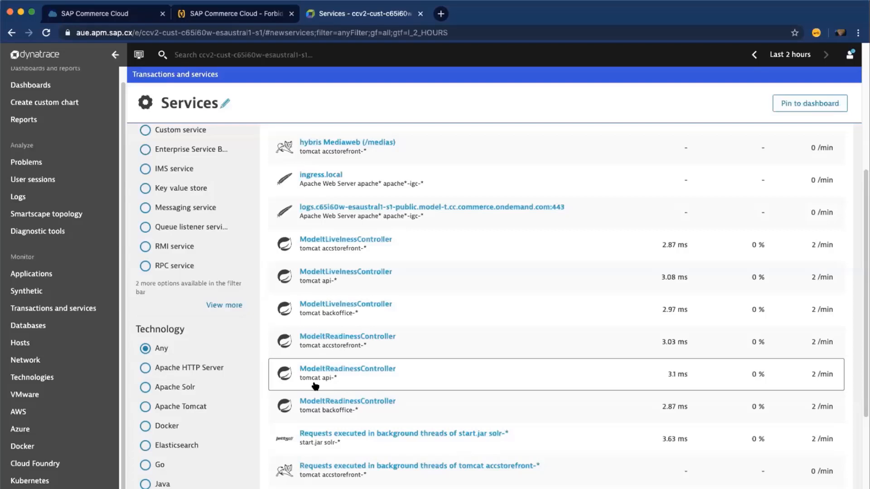
{"action": "mouse_move", "coordinate": [304, 409]}
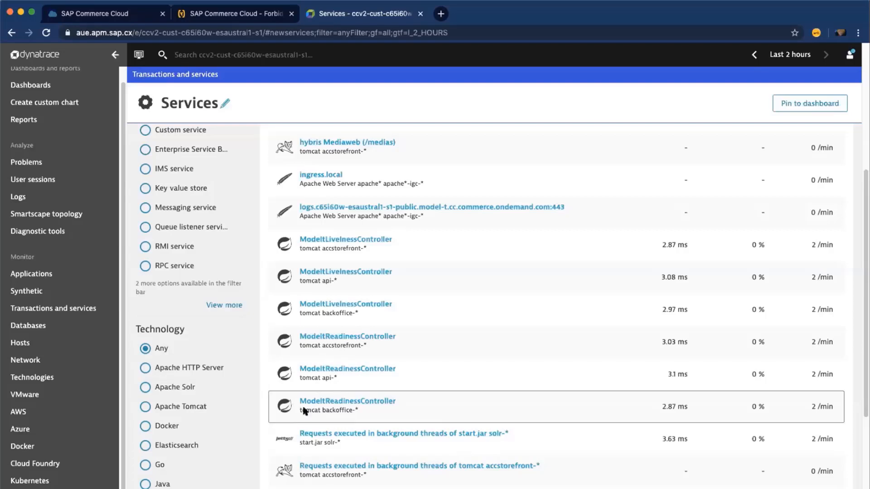
{"action": "scroll", "scroll_direction": "down", "scroll_amount": 3}
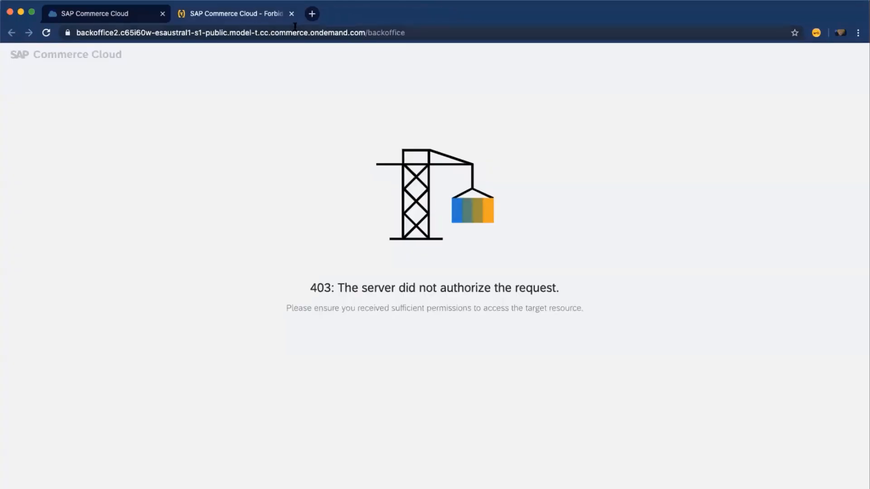
Reload the Backoffice 403 page and navigate to /hac for the hybris administration console login.
{"action": "left_click", "coordinate": [46, 33]}
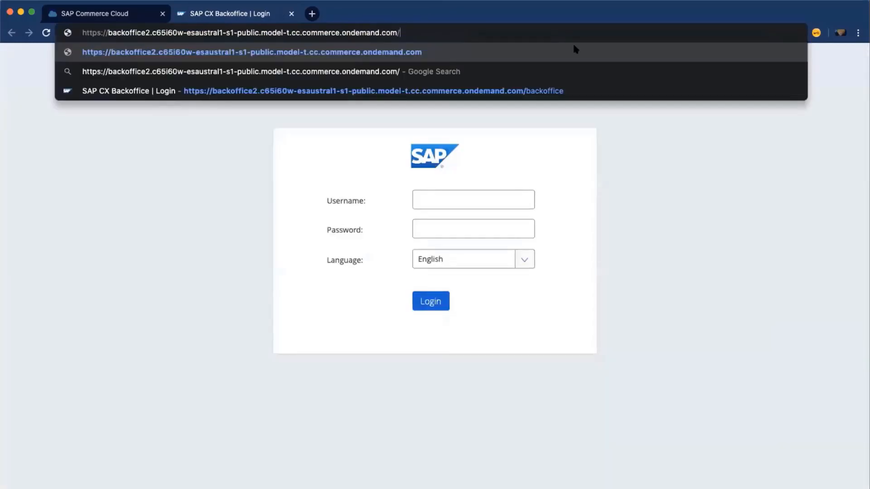
{"action": "key", "text": "Enter"}
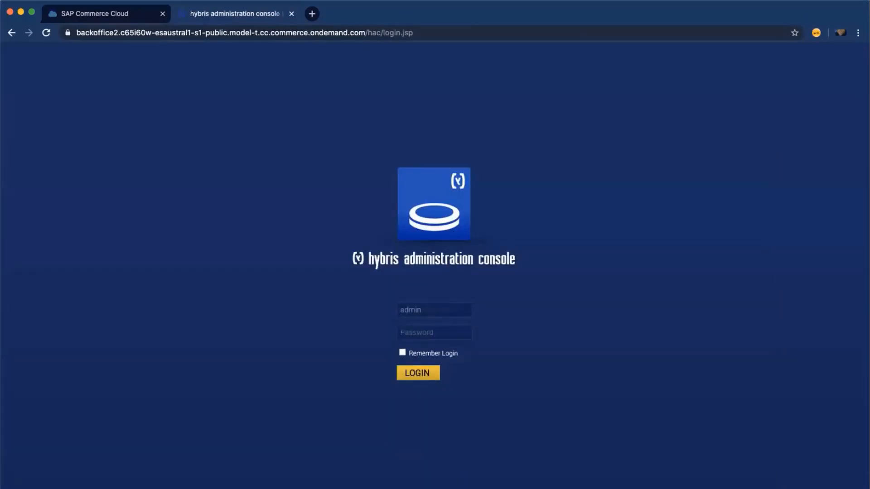
Log in as admin to the administration console showing uptime, memory, thread and CPU charts.
{"action": "left_click", "coordinate": [417, 373]}
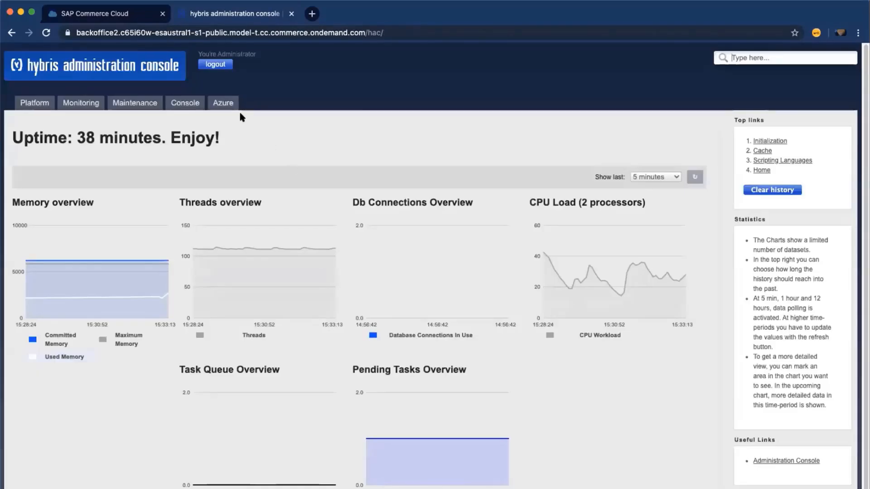
{"action": "left_click", "coordinate": [223, 103]}
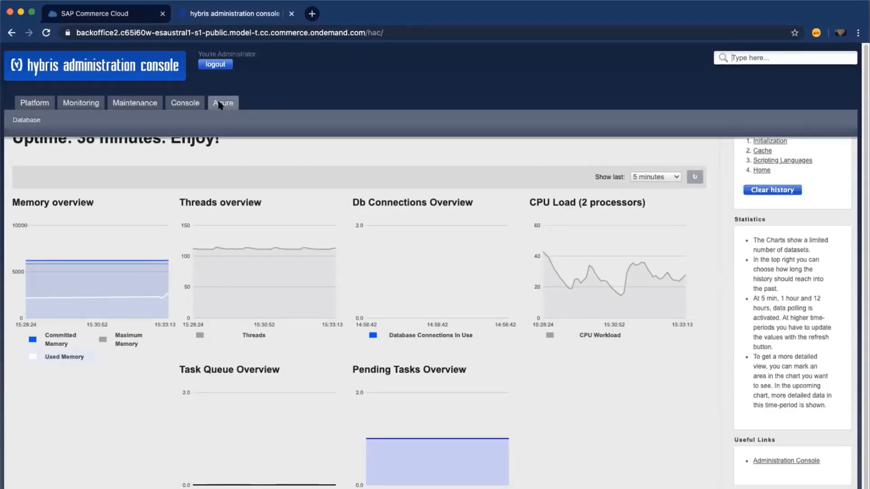
{"action": "left_click", "coordinate": [233, 14]}
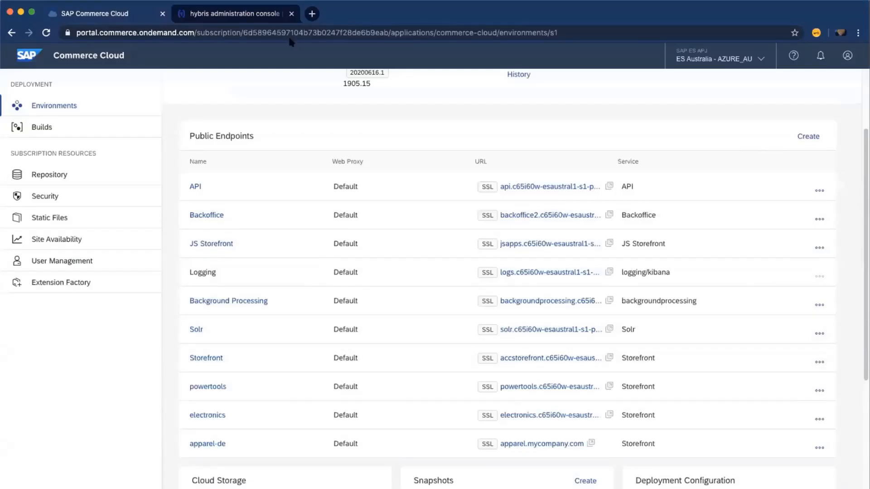
{"action": "left_click", "coordinate": [233, 13]}
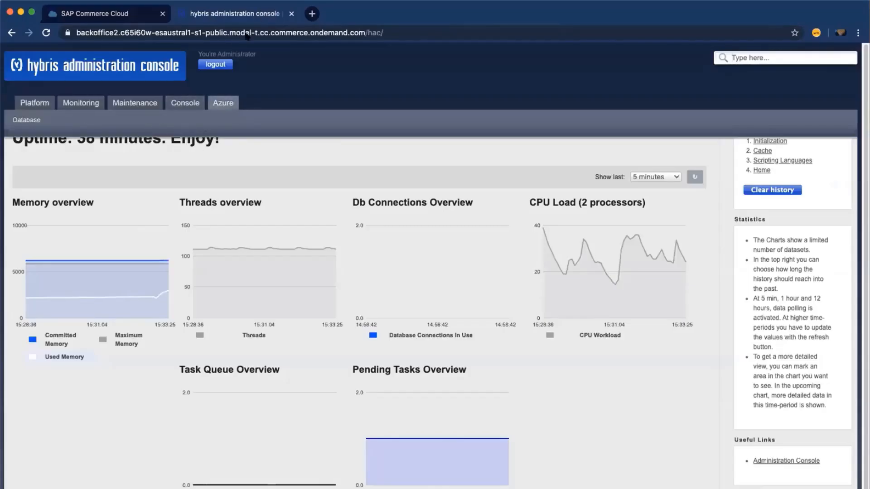
{"action": "mouse_move", "coordinate": [77, 125]}
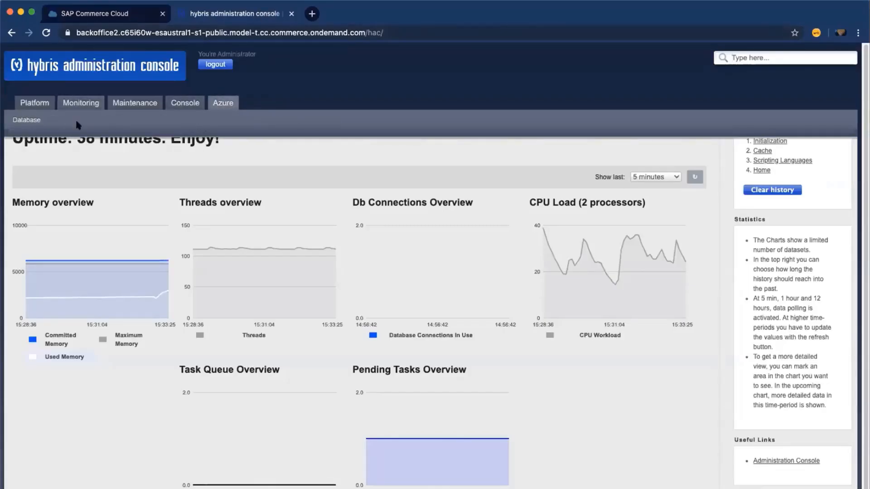
View the Azure Database DTU Usage chart with its early spike near 11% and 2.37% peak.
{"action": "left_click", "coordinate": [26, 119]}
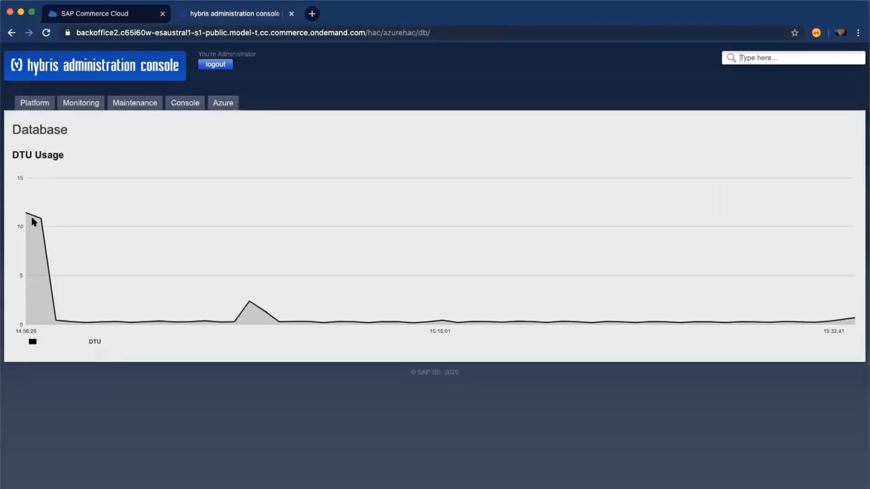
{"action": "mouse_move", "coordinate": [256, 341]}
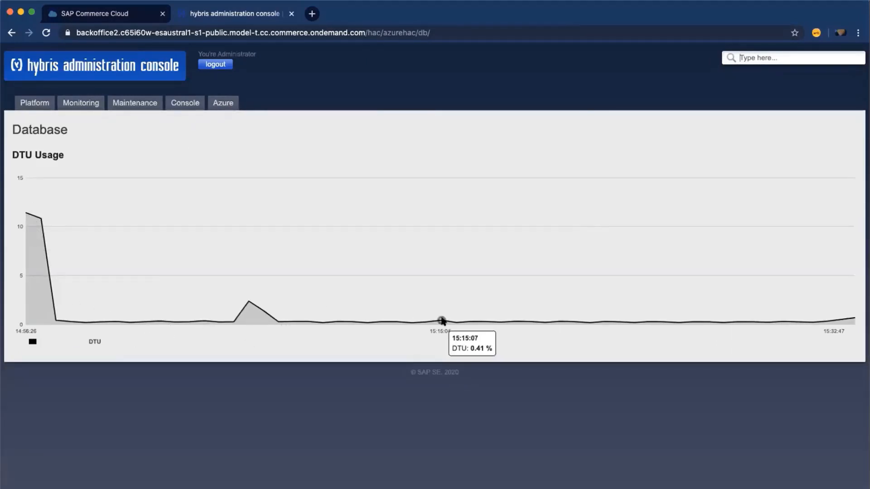
{"action": "mouse_move", "coordinate": [85, 217]}
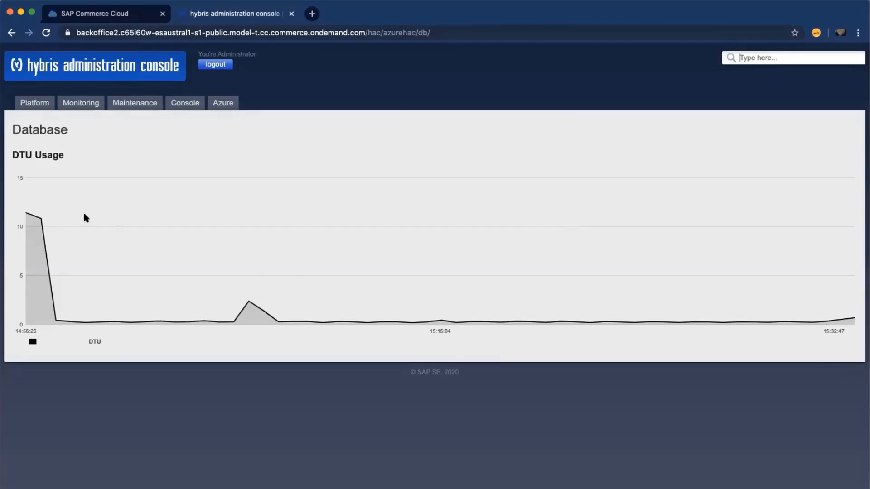
{"action": "mouse_move", "coordinate": [768, 303]}
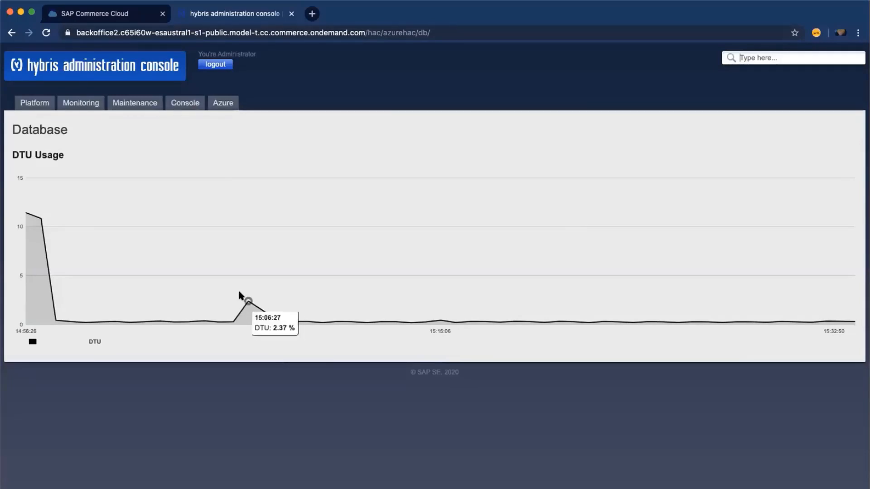
{"action": "mouse_move", "coordinate": [50, 237]}
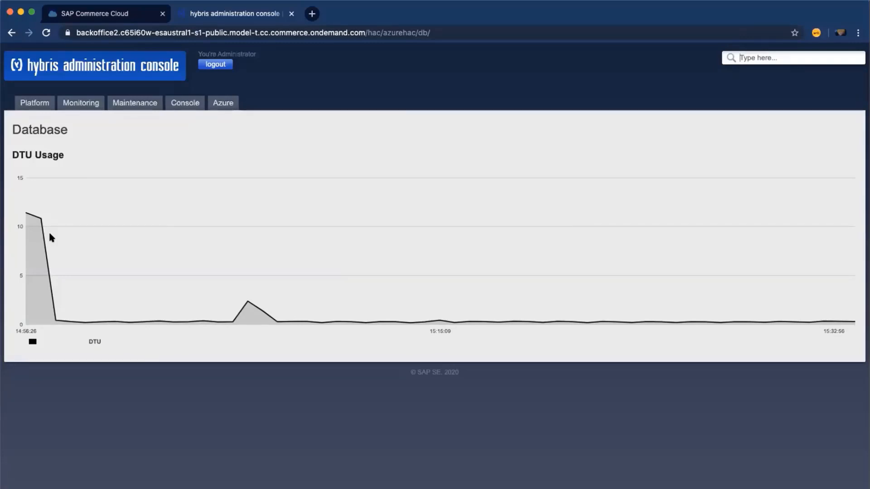
{"action": "left_click", "coordinate": [184, 102]}
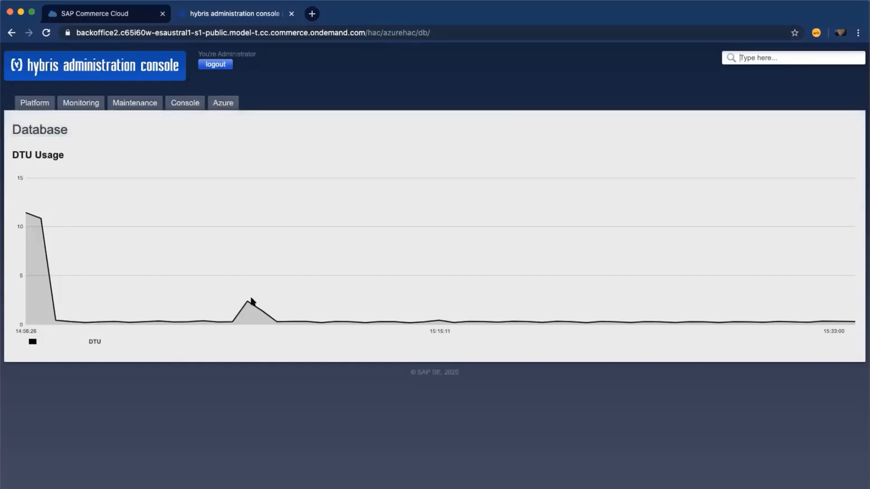
{"action": "mouse_move", "coordinate": [820, 320]}
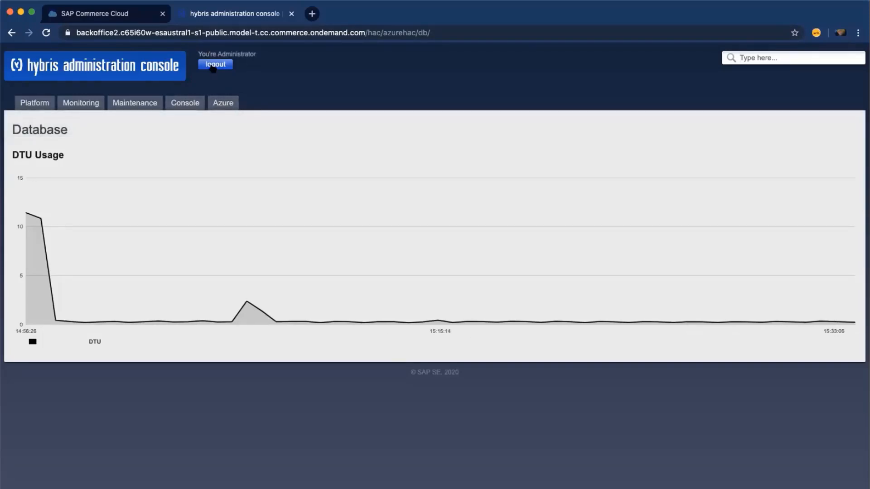
Close the HAC tab and return via Site Availability to the training environment page in Cloud Portal.
{"action": "left_click", "coordinate": [99, 14]}
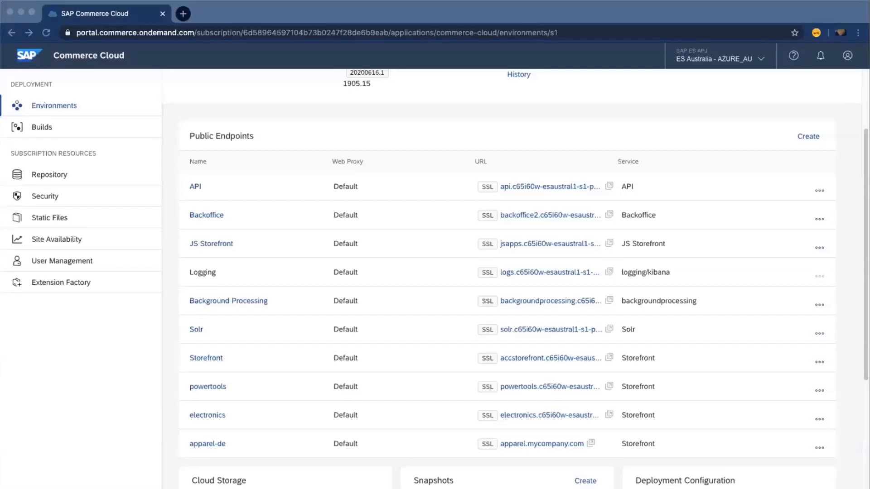
{"action": "mouse_move", "coordinate": [51, 247]}
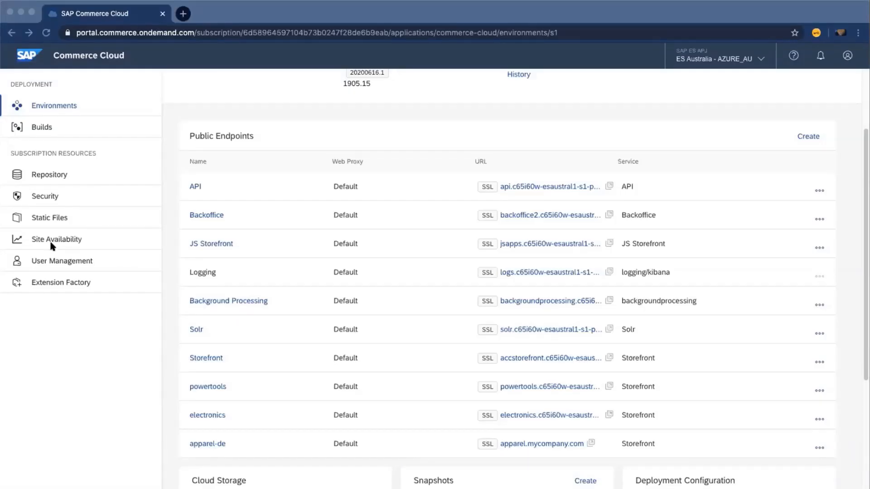
{"action": "left_click", "coordinate": [56, 239]}
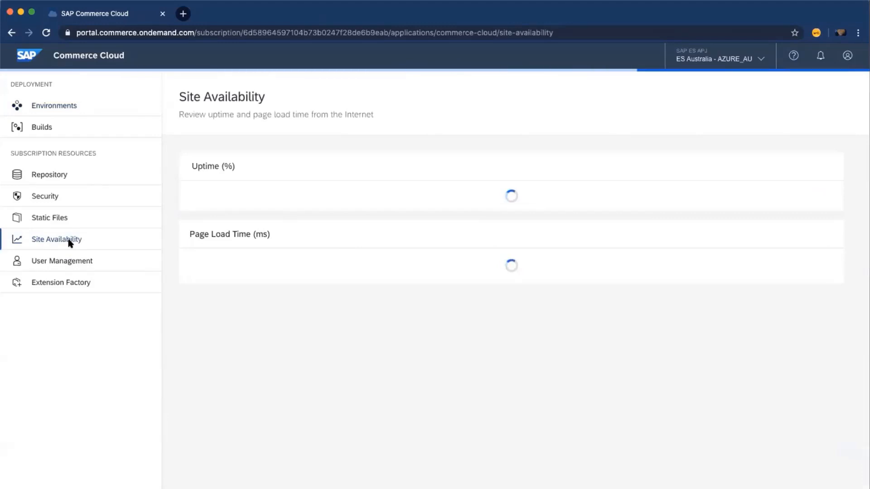
{"action": "left_click", "coordinate": [54, 105]}
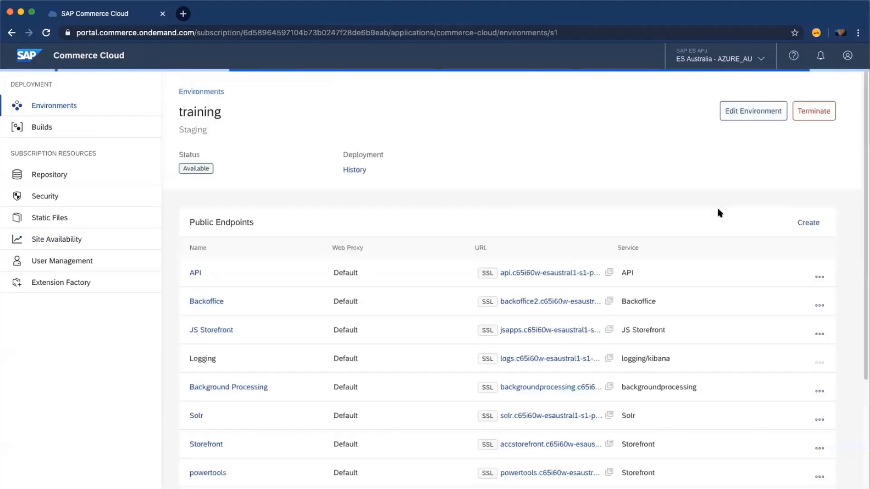
{"action": "mouse_move", "coordinate": [796, 433]}
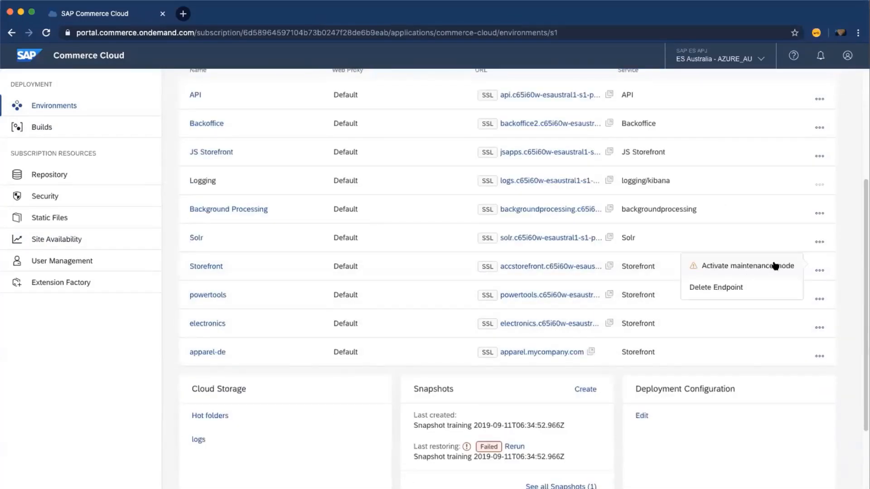
{"action": "left_click", "coordinate": [819, 270]}
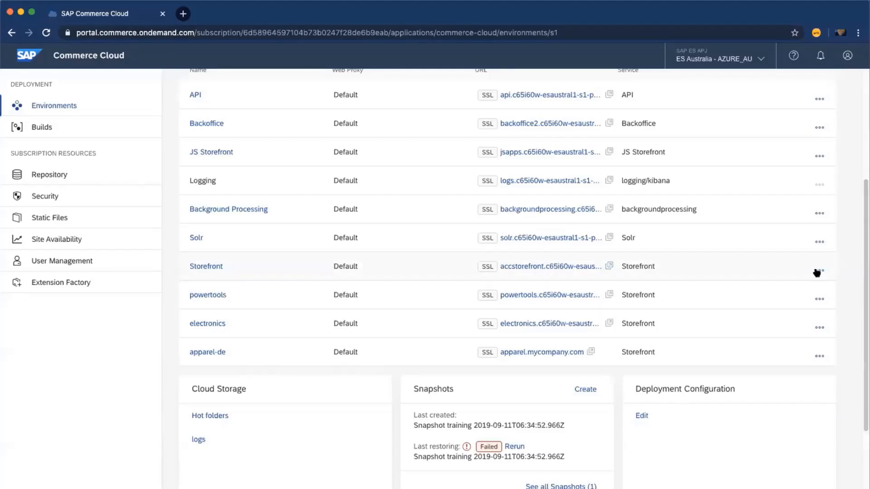
{"action": "left_click", "coordinate": [819, 270]}
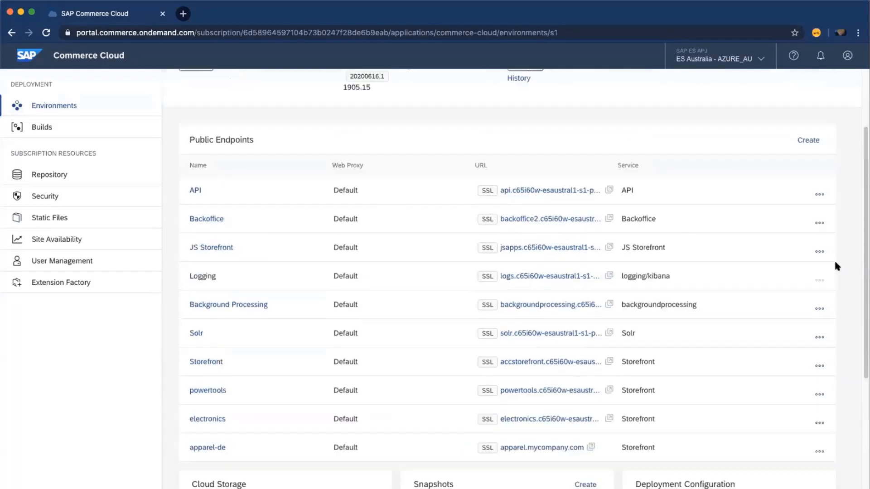
{"action": "scroll", "scroll_direction": "down", "scroll_amount": 3}
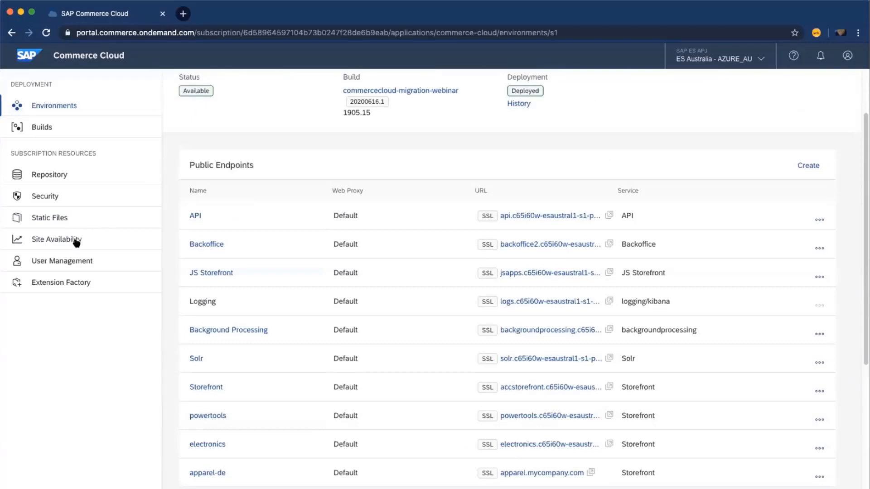
Show Site Availability in Cloud Portal, which reports no live production environments for uptime or page load.
{"action": "left_click", "coordinate": [56, 239]}
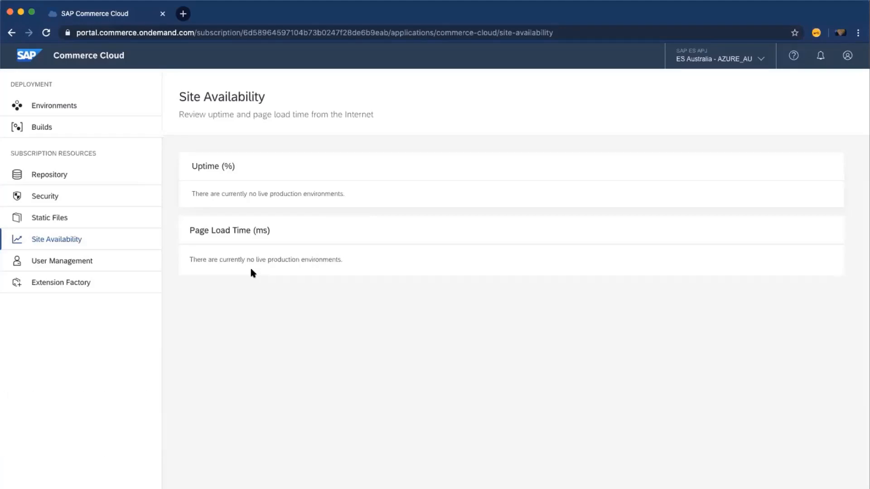
{"action": "mouse_move", "coordinate": [54, 203]}
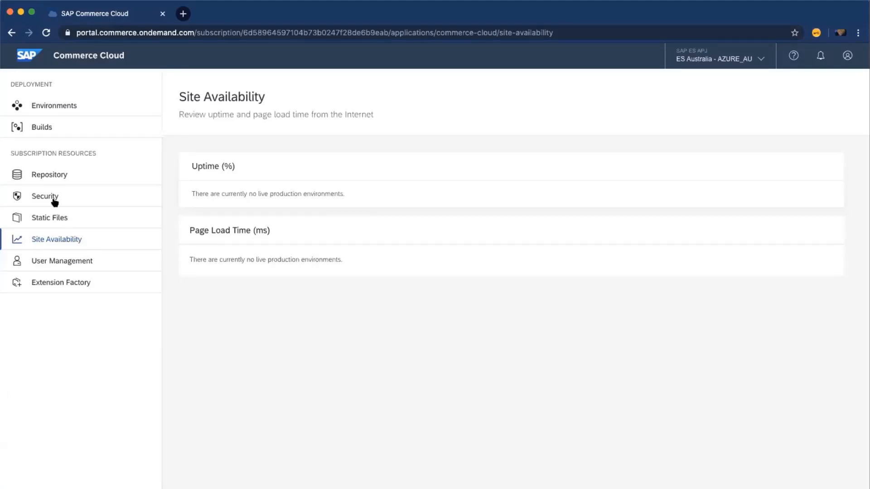